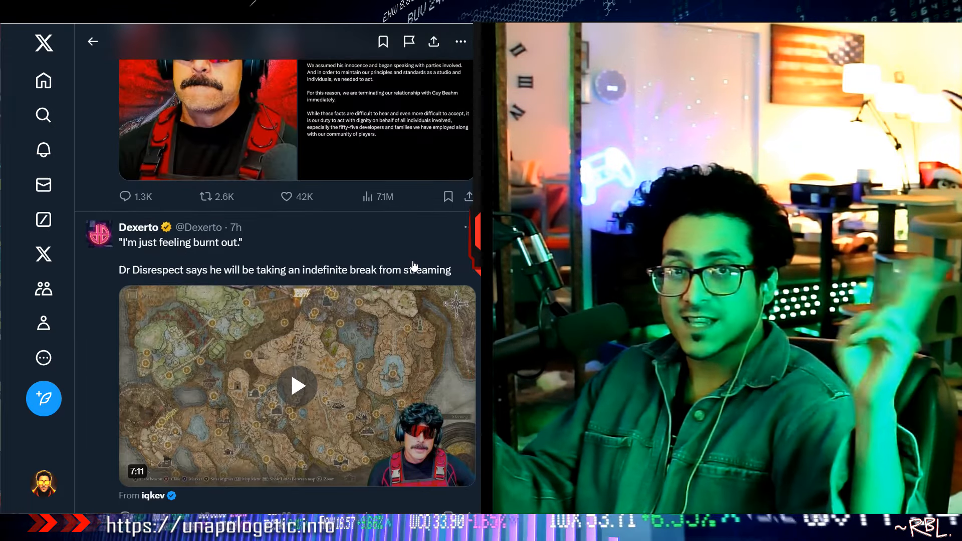
Step: Scroll the ban story's Top posts past Dexerto down to Midnight Society's statement
scroll("up", 3)
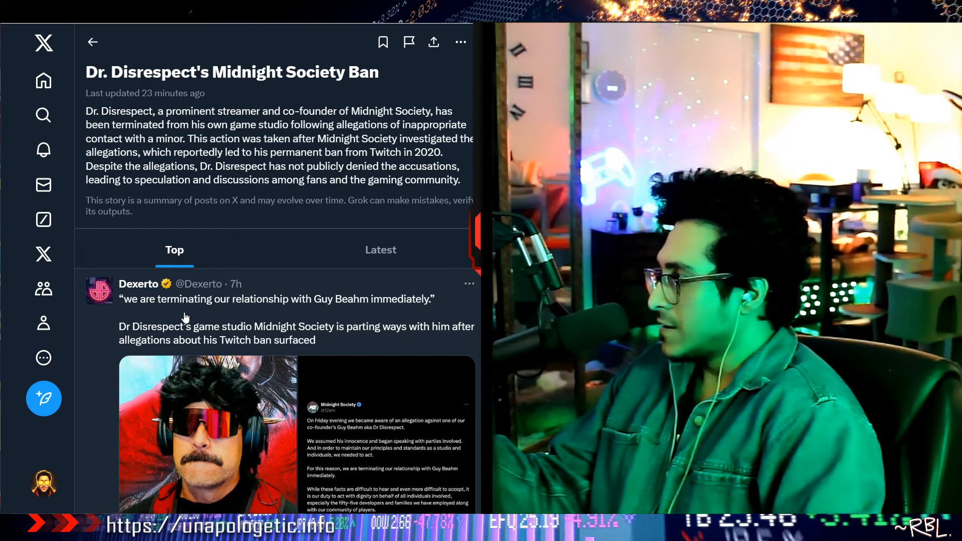
scroll("down", 3)
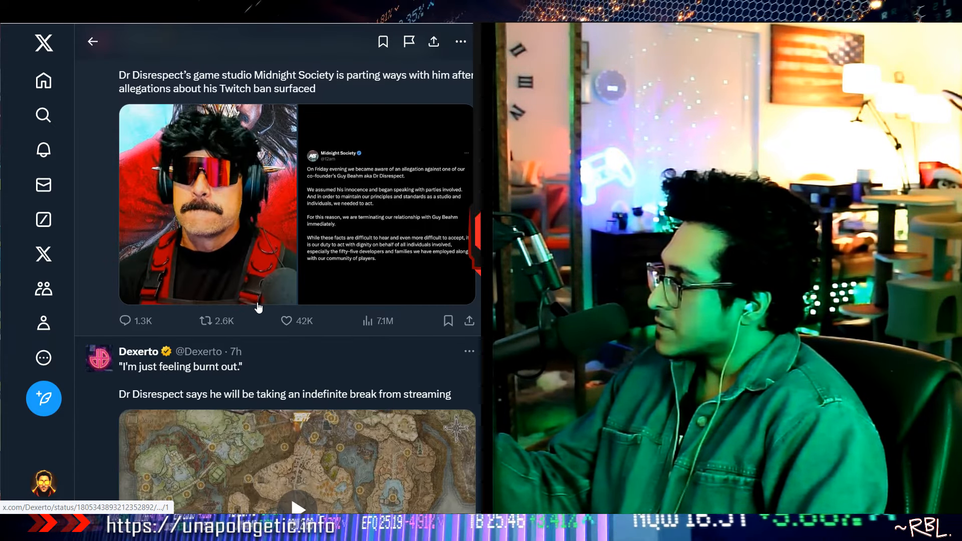
scroll("down", 3)
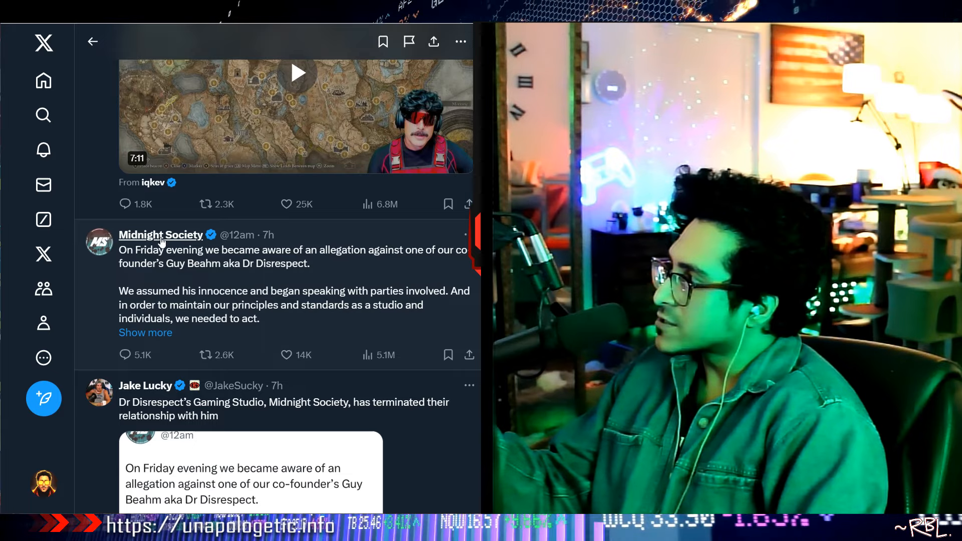
left_click(161, 235)
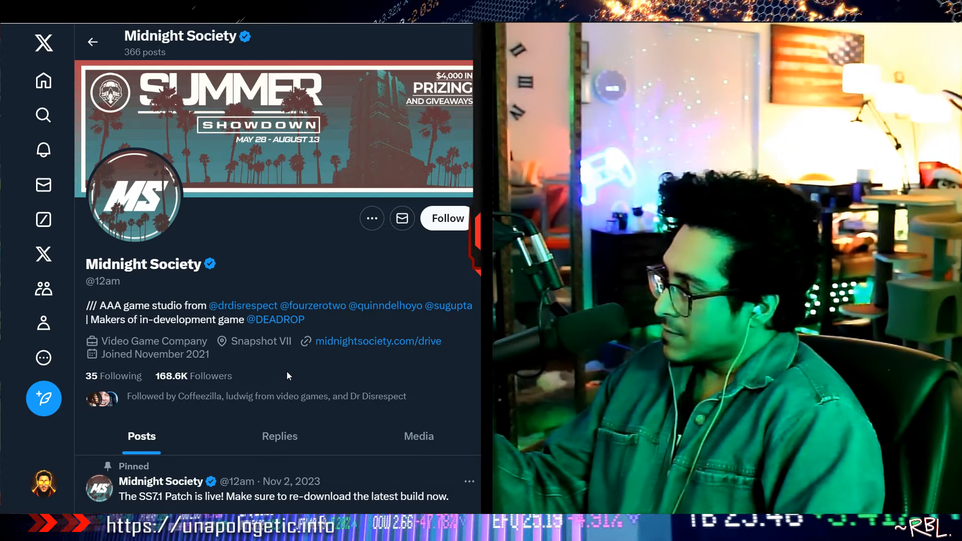
mouse_move(243, 305)
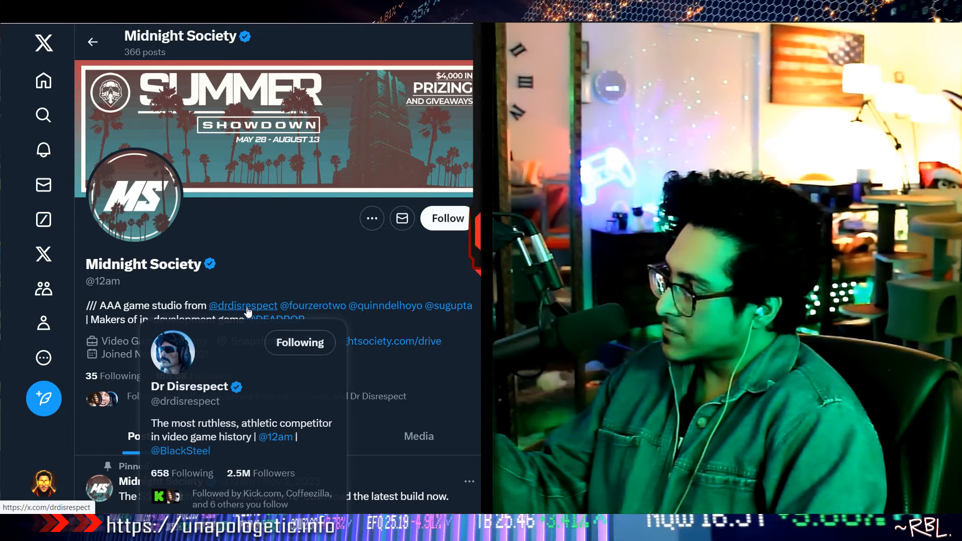
mouse_move(82, 322)
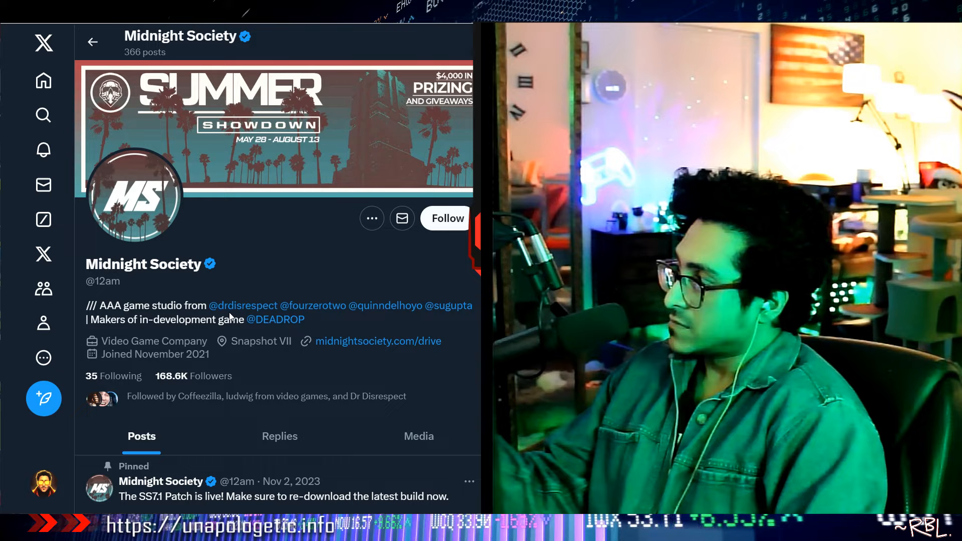
mouse_move(313, 305)
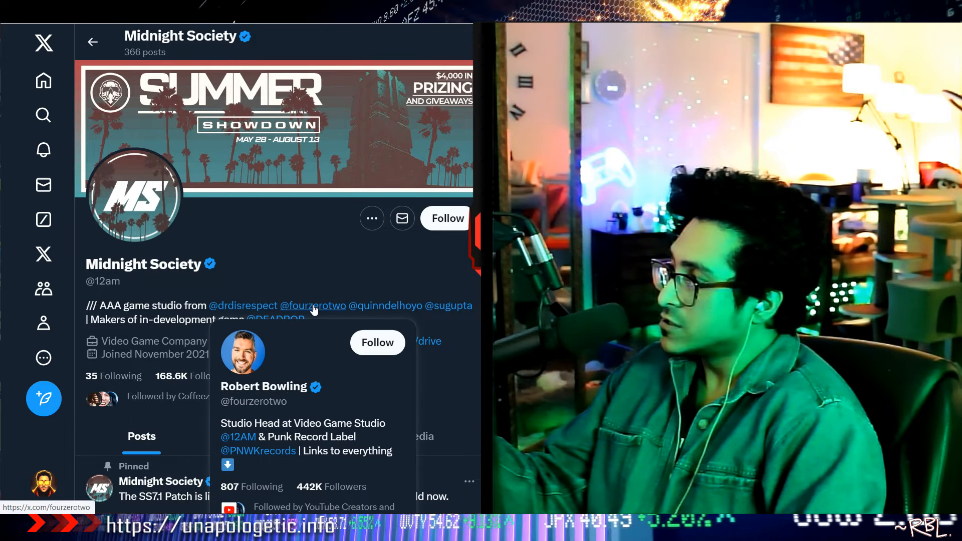
mouse_move(385, 306)
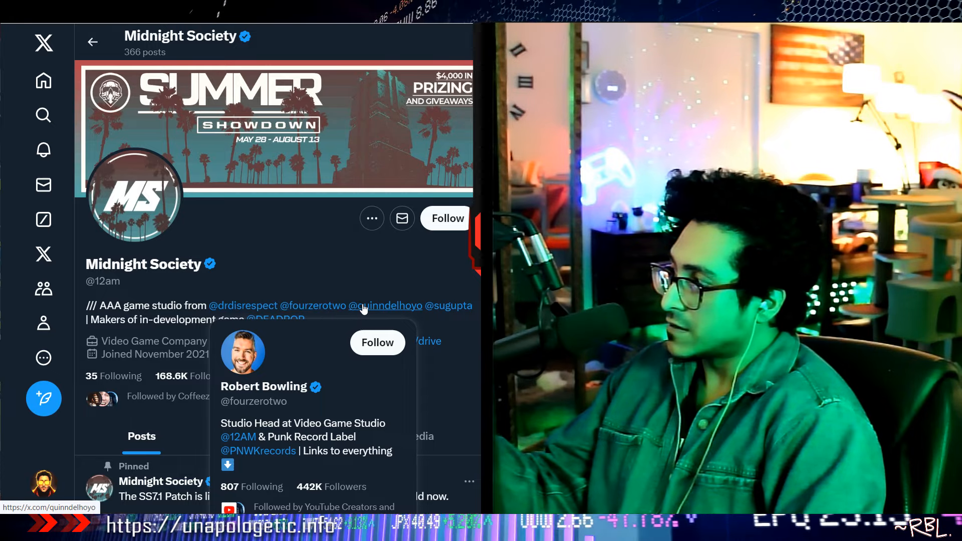
mouse_move(385, 305)
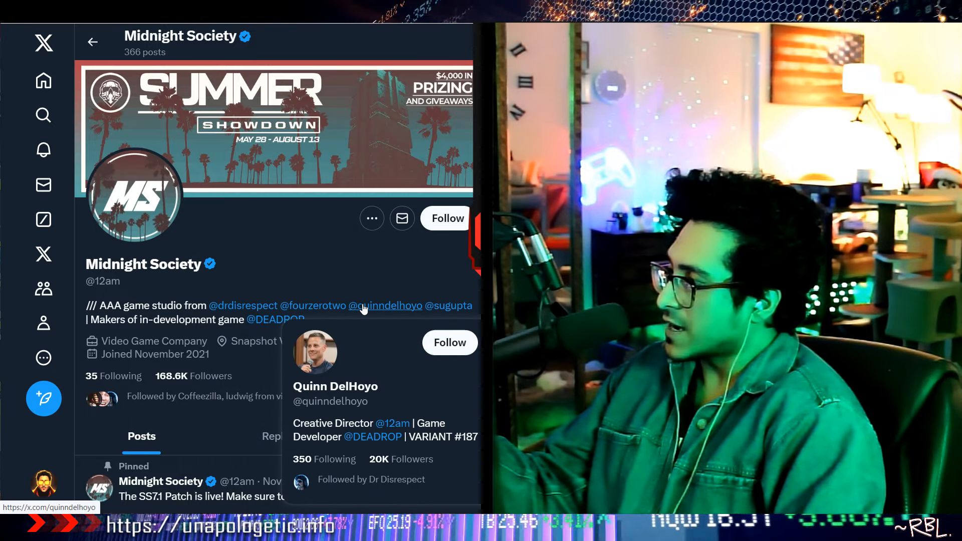
mouse_move(447, 306)
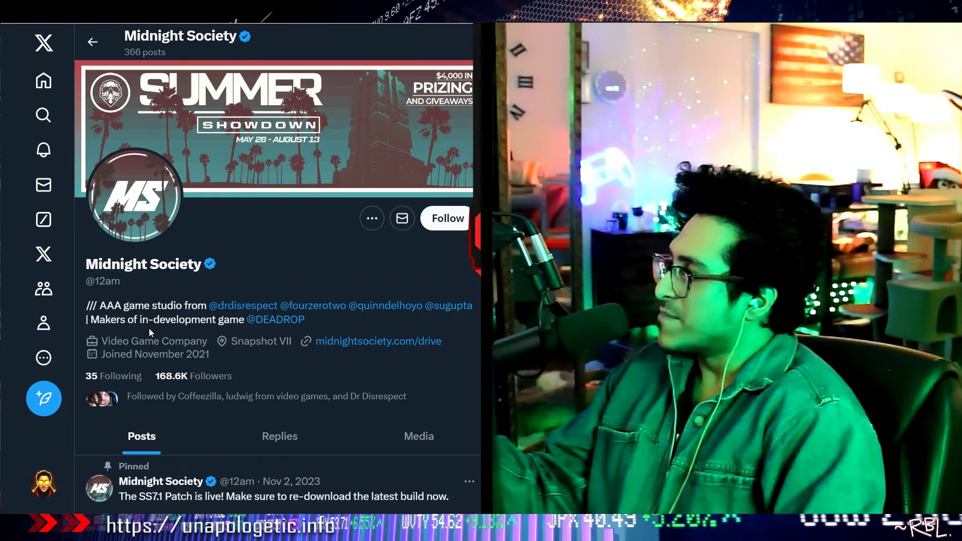
mouse_move(275, 319)
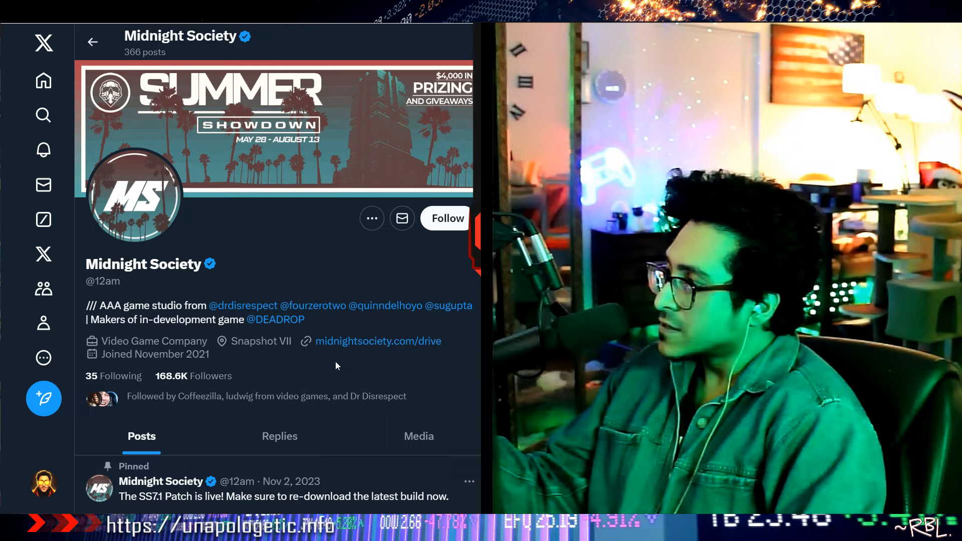
scroll("down", 3)
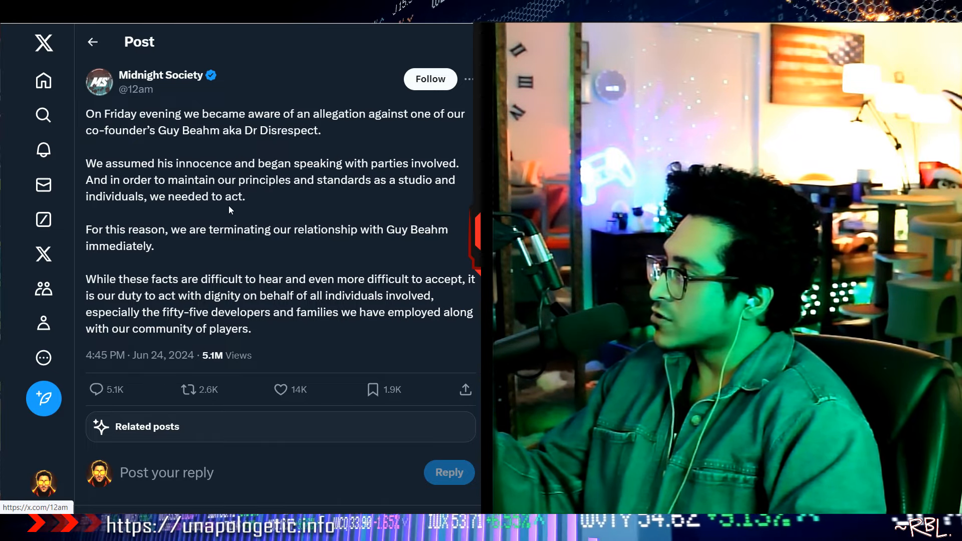
mouse_move(390, 219)
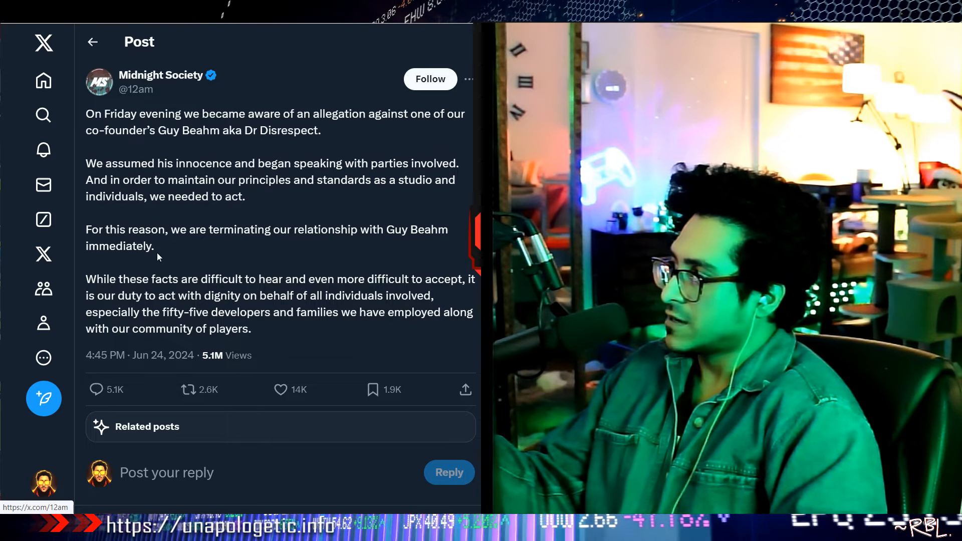
mouse_move(301, 253)
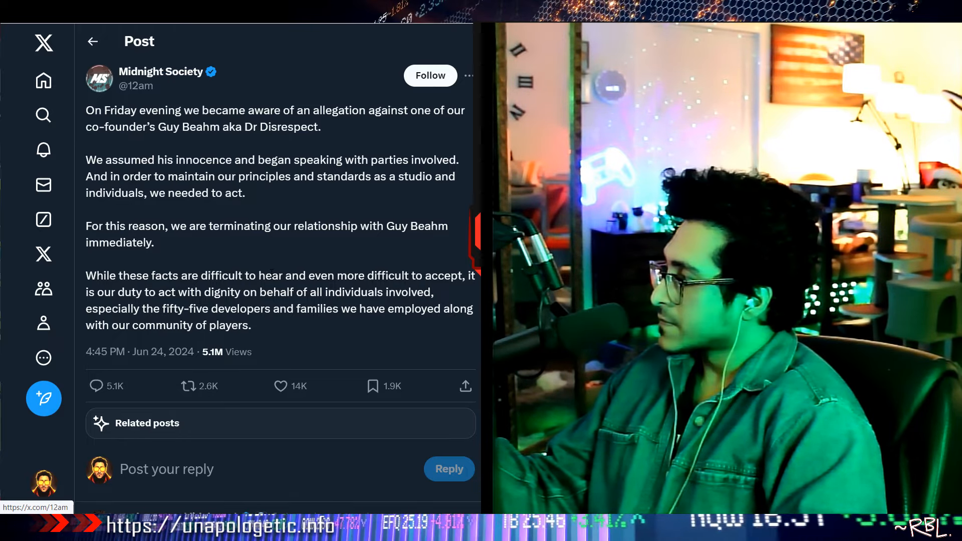
scroll("down", 3)
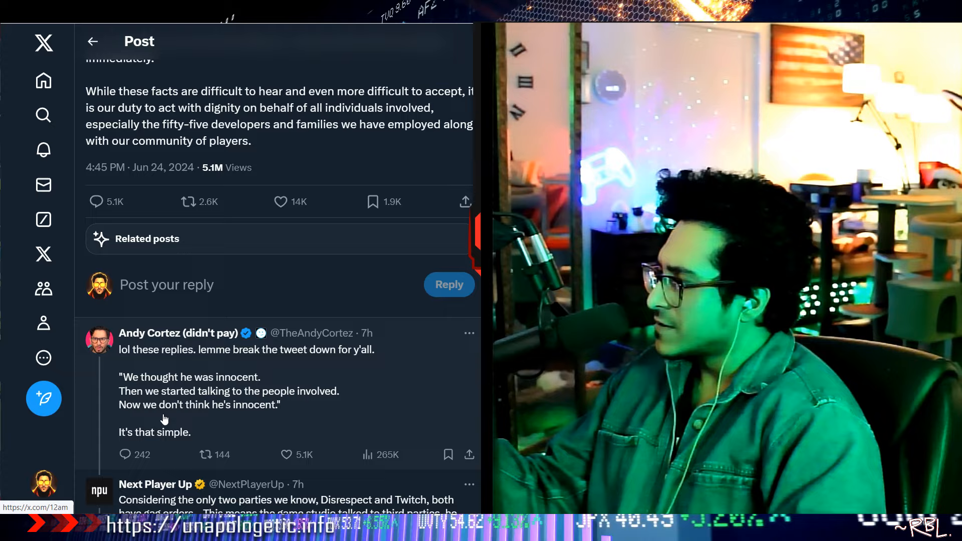
mouse_move(298, 425)
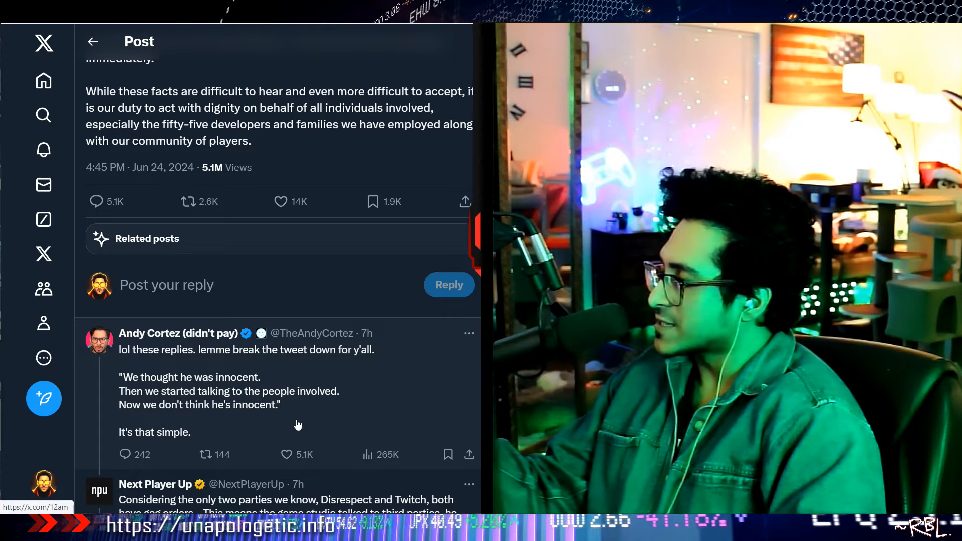
scroll("down", 3)
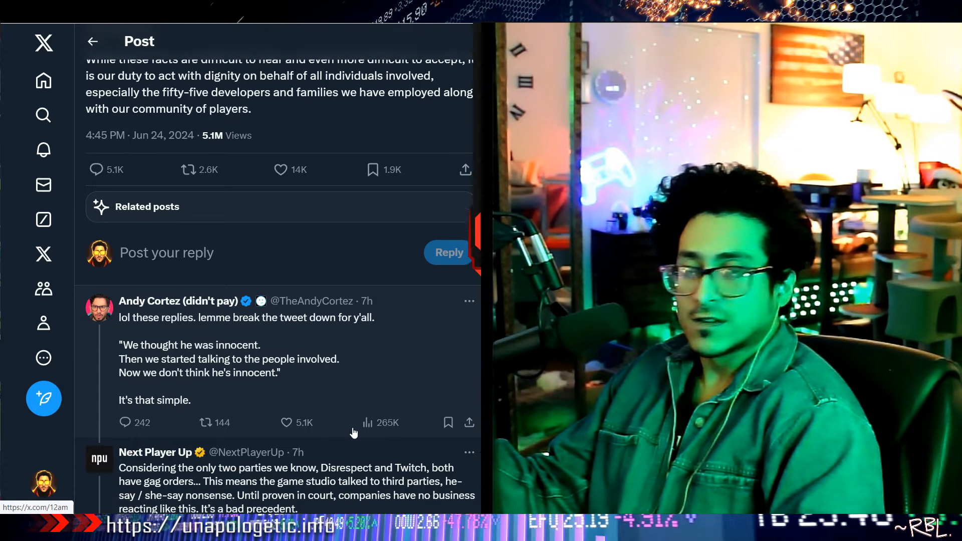
scroll("down", 3)
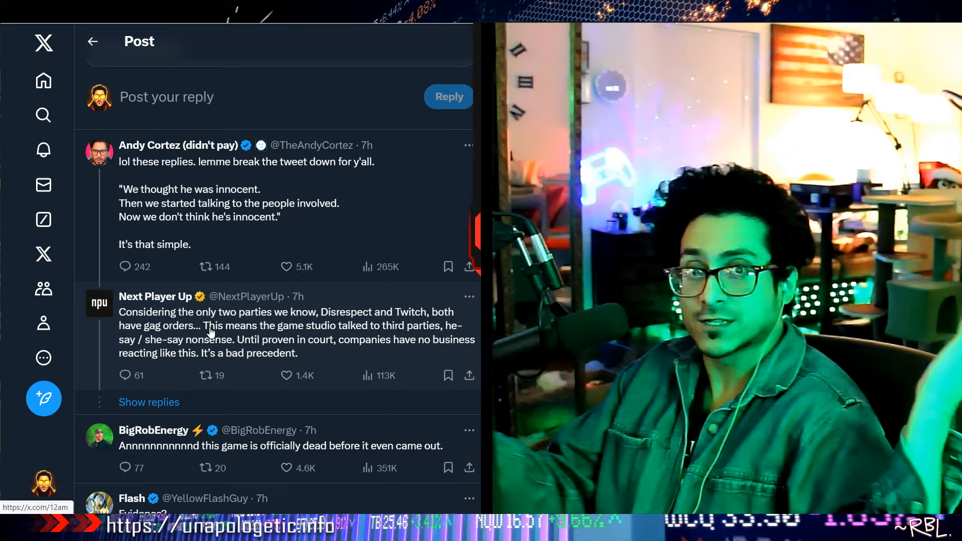
scroll("up", 3)
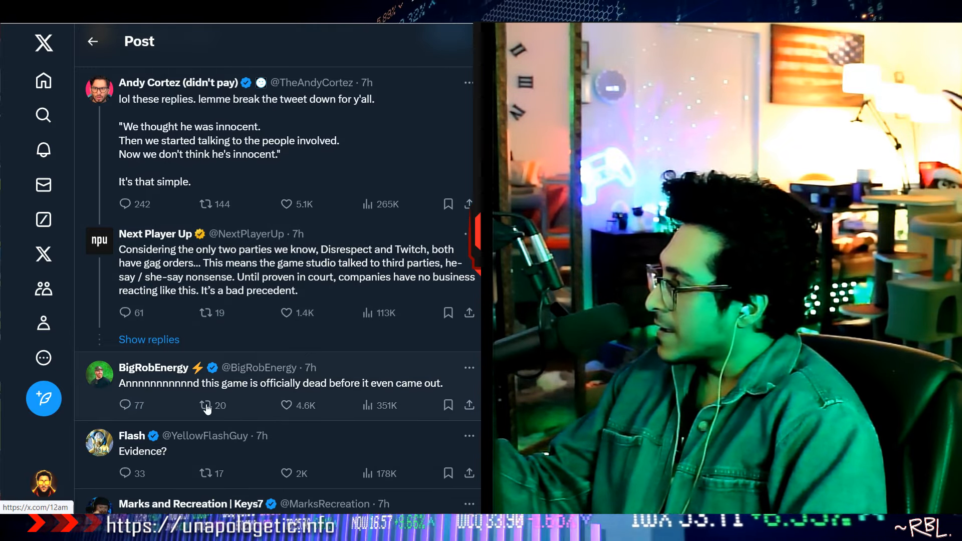
scroll("down", 3)
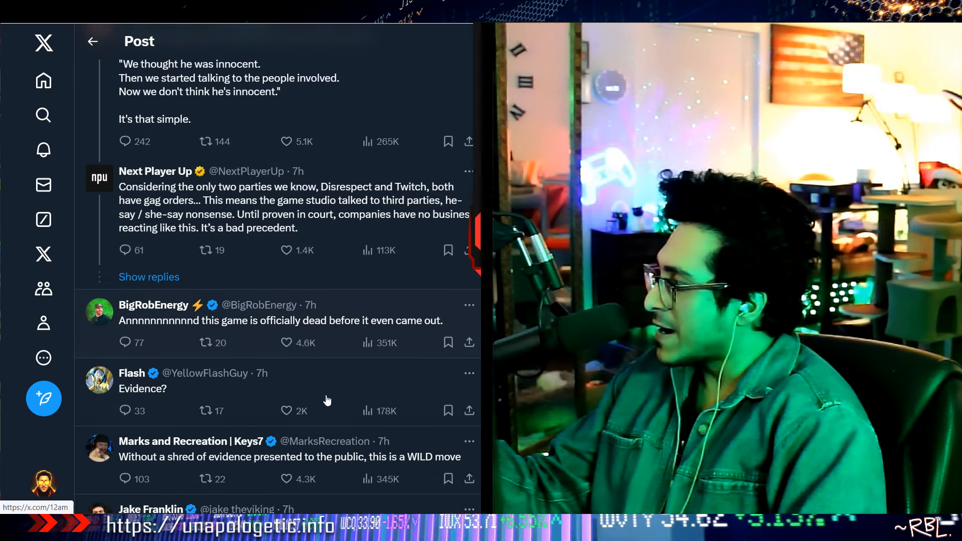
left_click(285, 411)
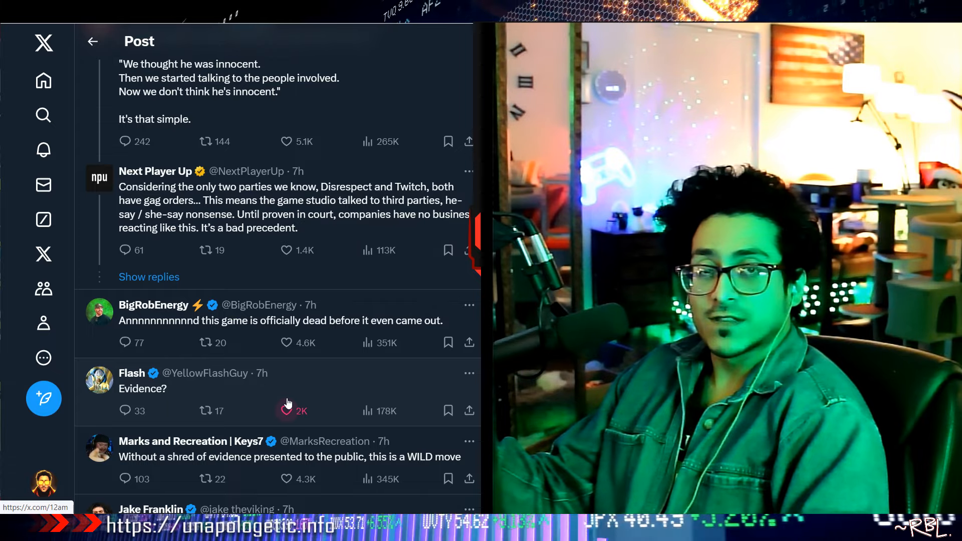
scroll("down", 3)
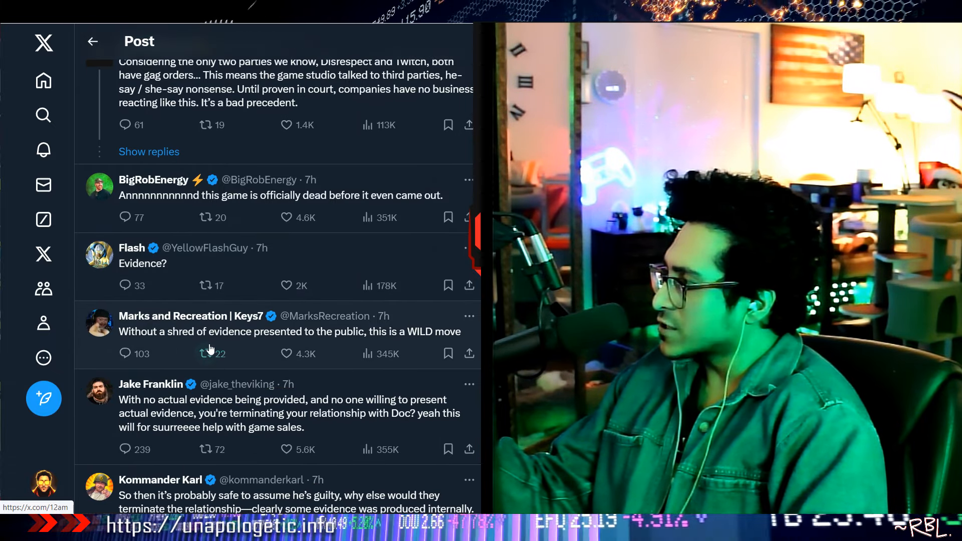
scroll("up", 3)
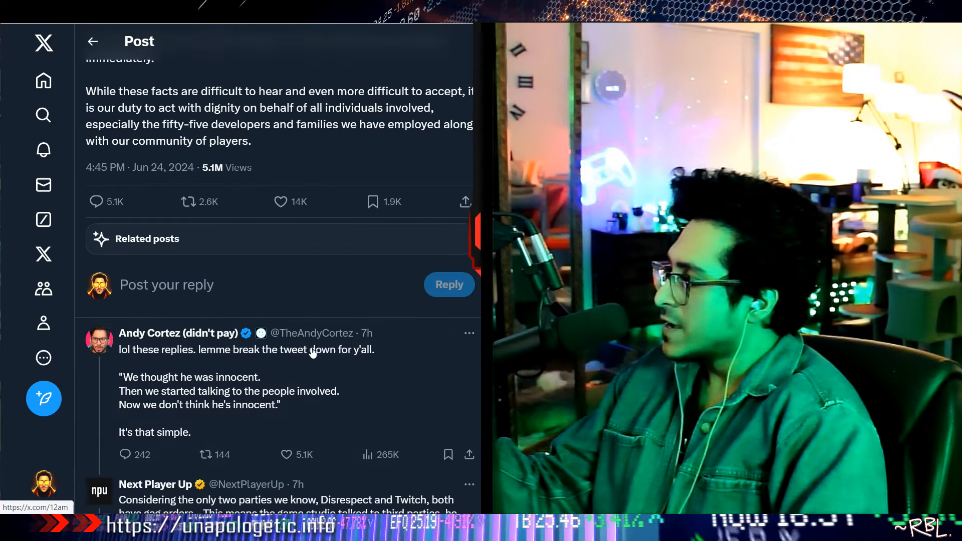
scroll("up", 3)
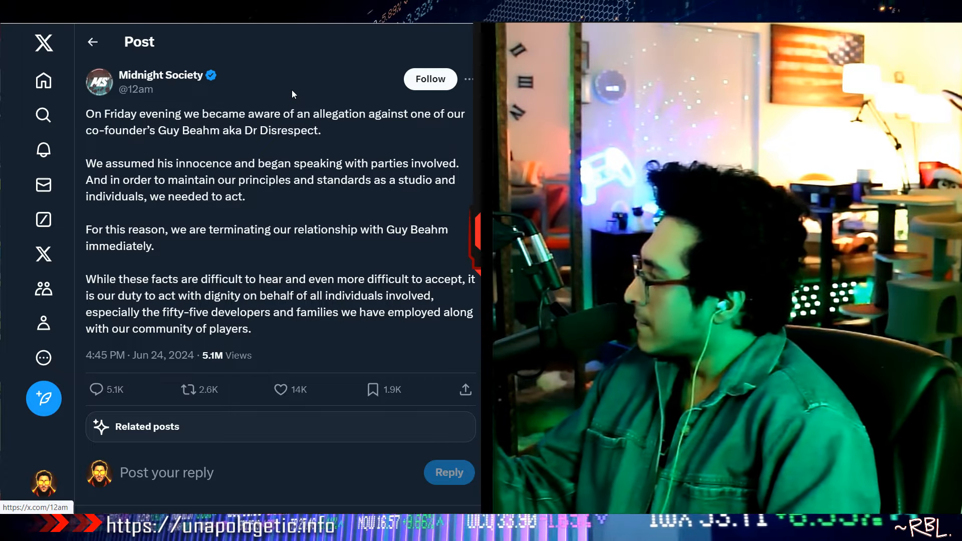
scroll("down", 3)
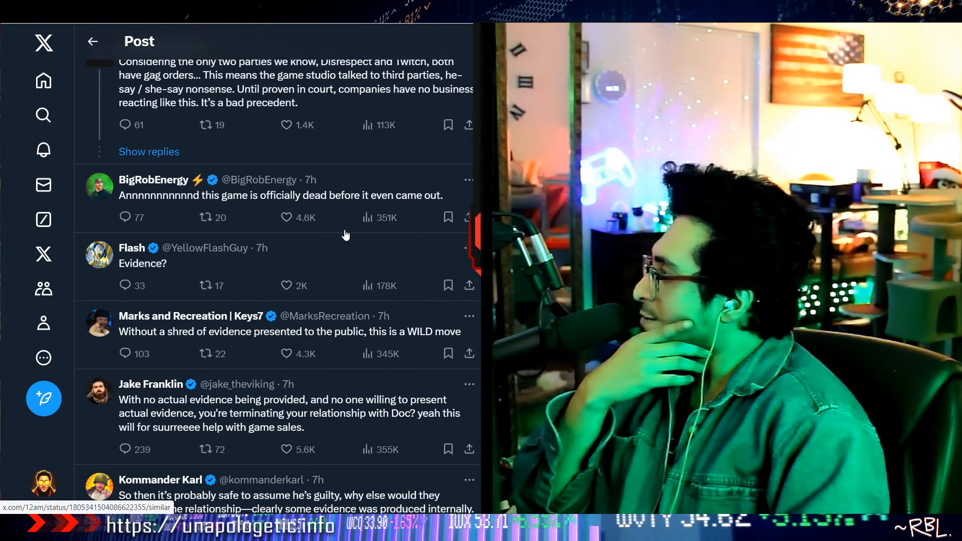
Step: Read further replies from WIZARD, Viss and The Act Man, then scroll back up slightly
scroll("down", 3)
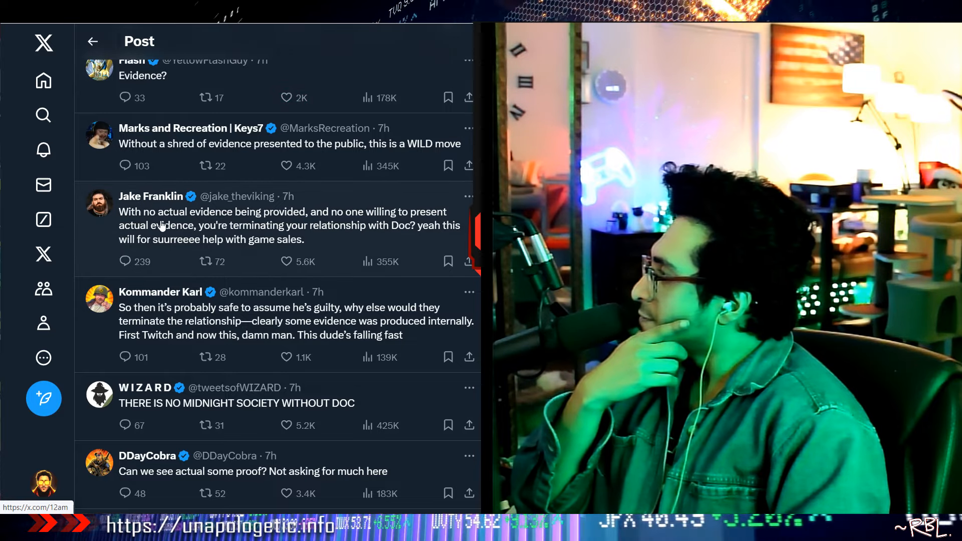
mouse_move(184, 250)
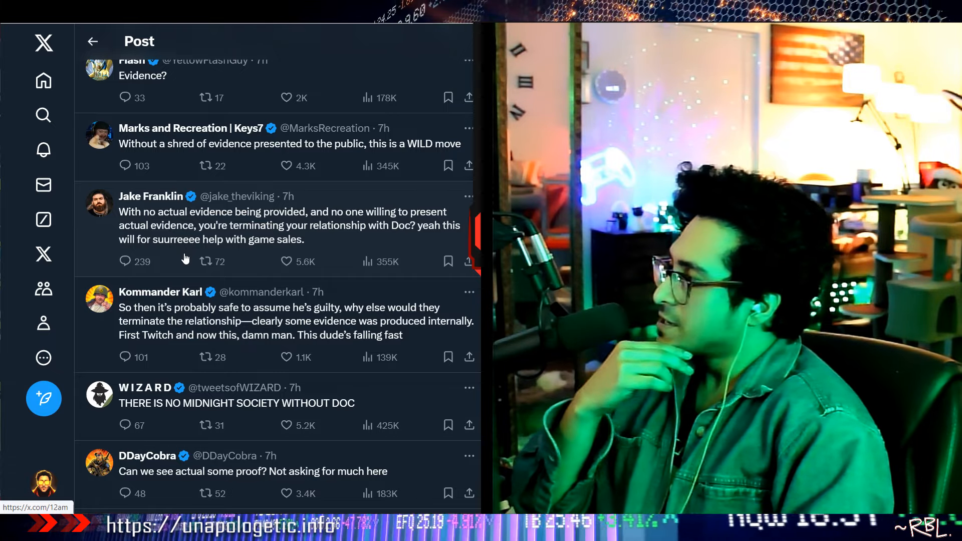
mouse_move(301, 416)
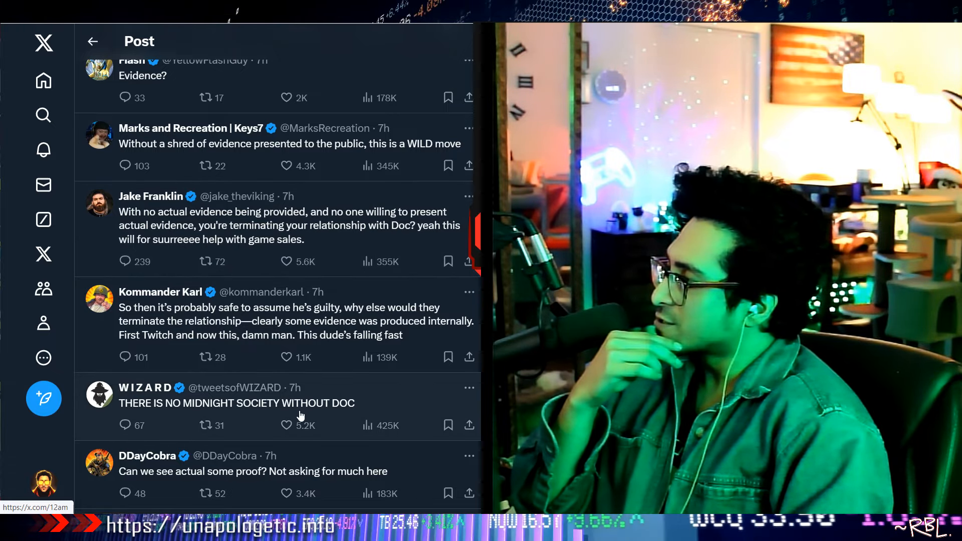
scroll("down", 3)
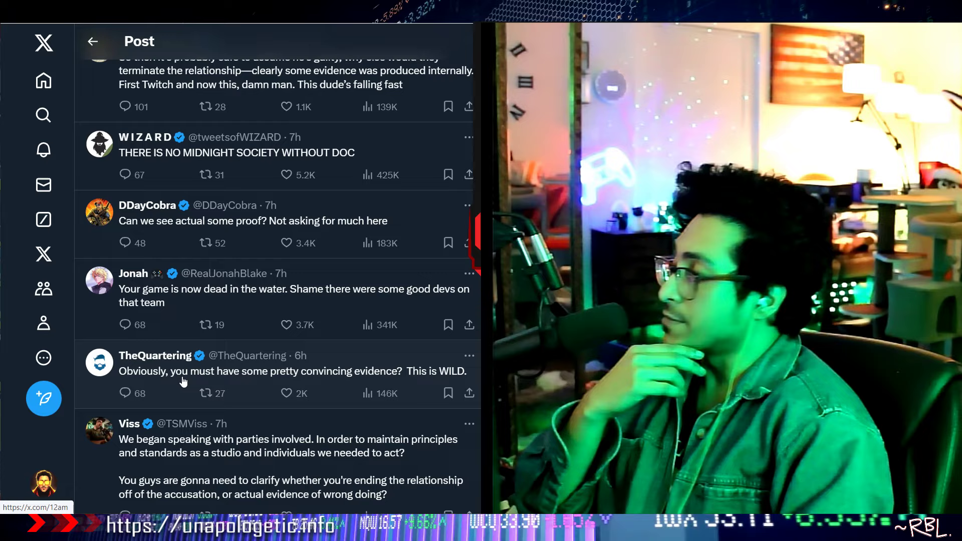
mouse_move(125, 325)
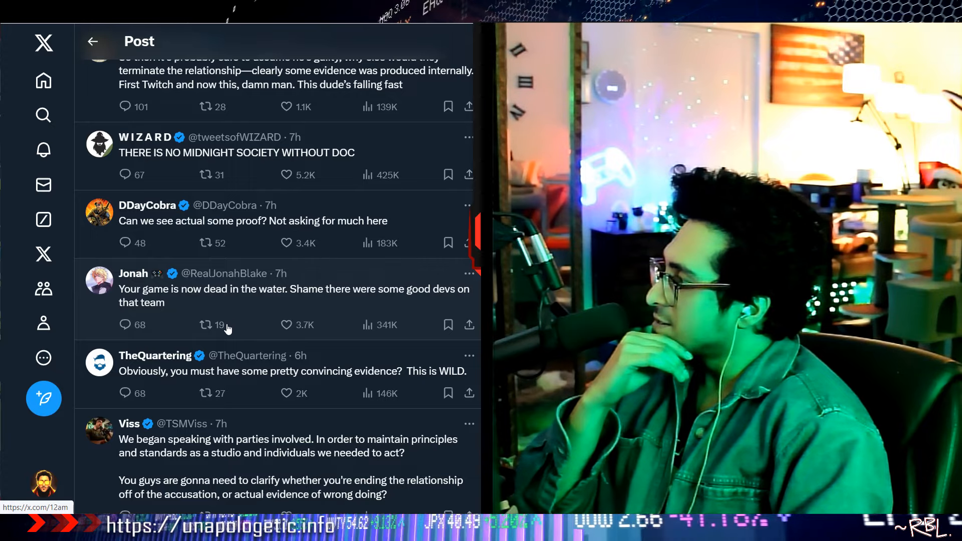
scroll("down", 3)
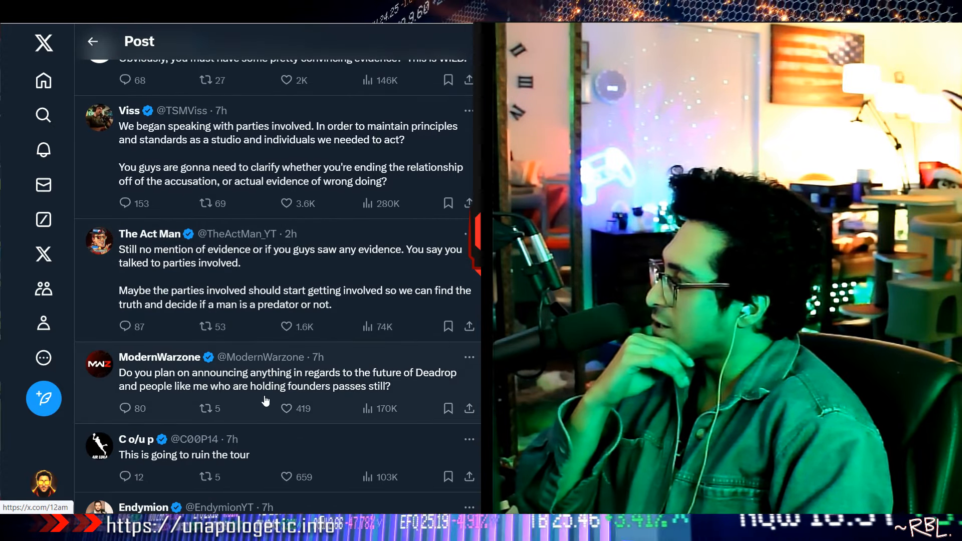
scroll("down", 3)
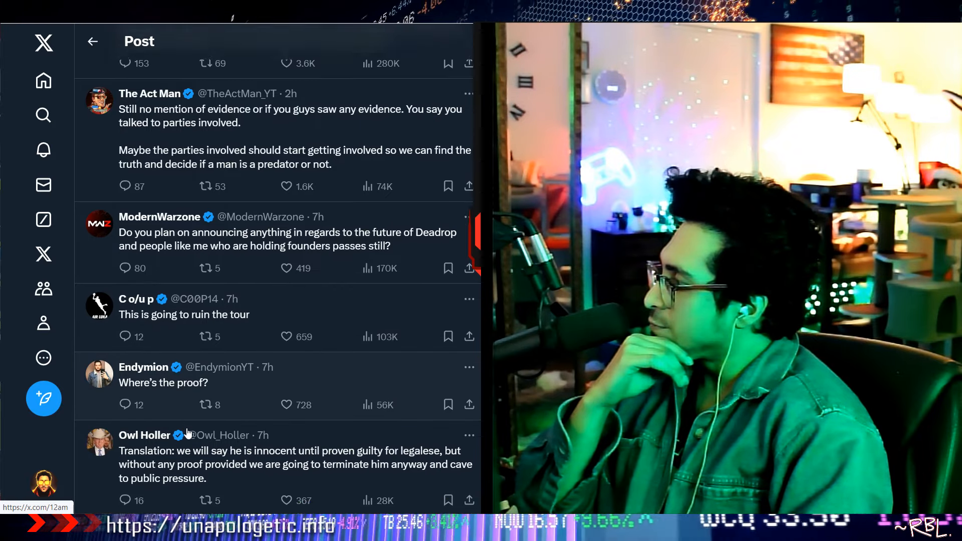
scroll("down", 3)
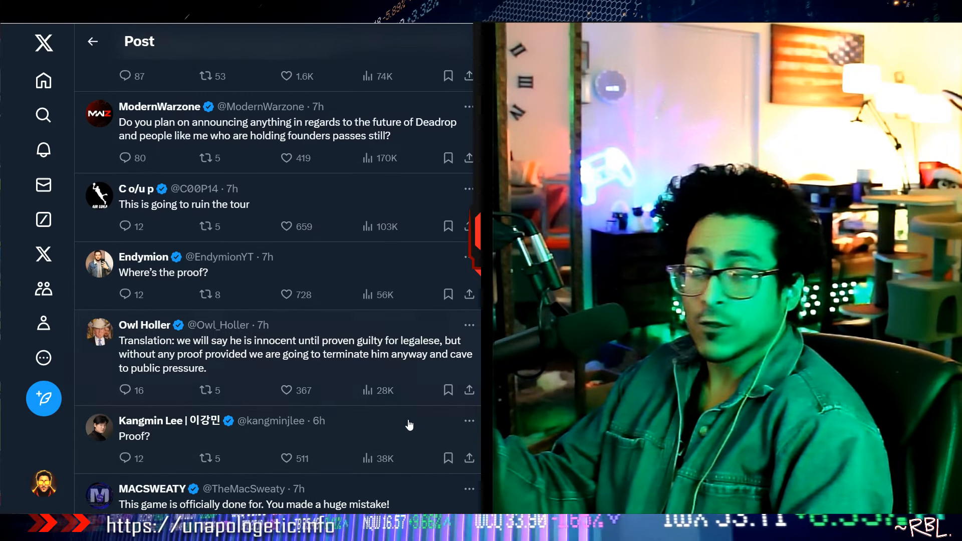
scroll("down", 3)
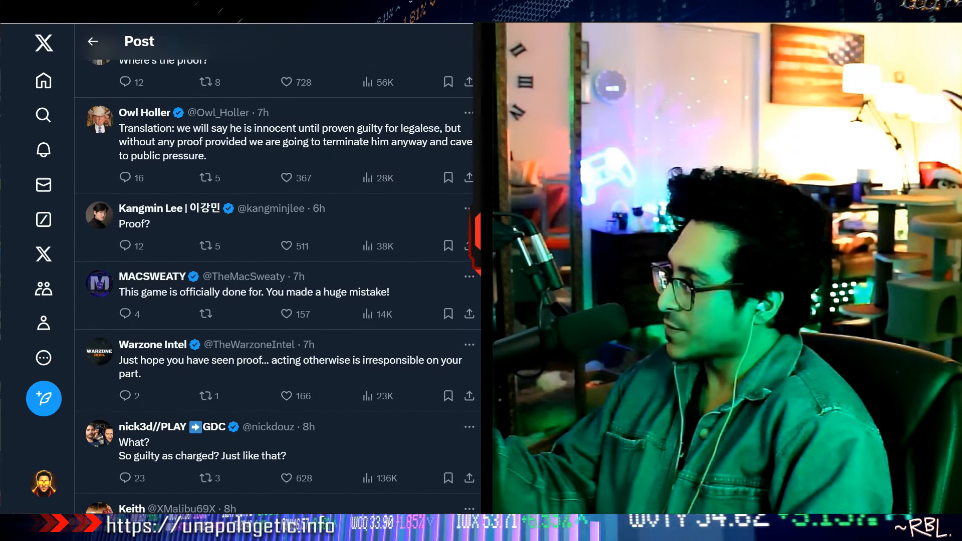
scroll("up", 3)
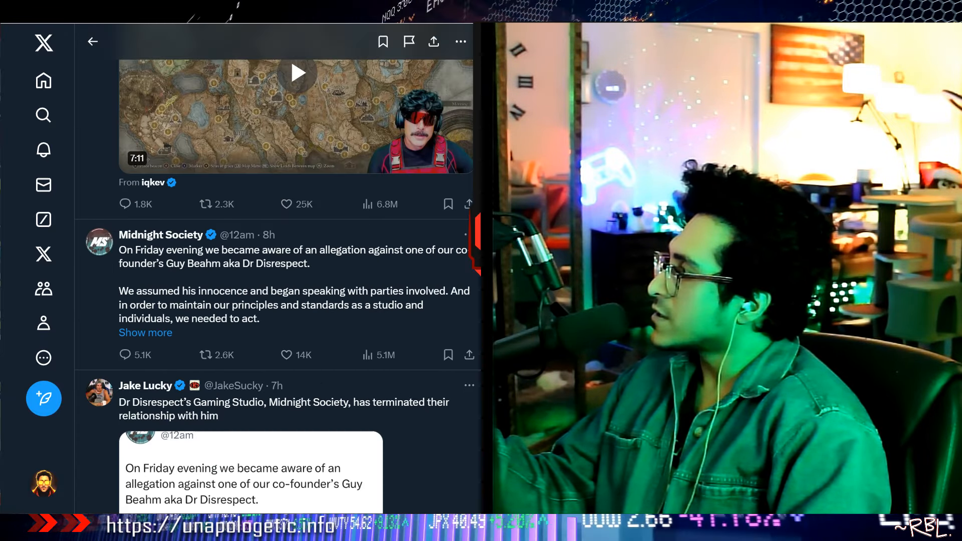
scroll("down", 3)
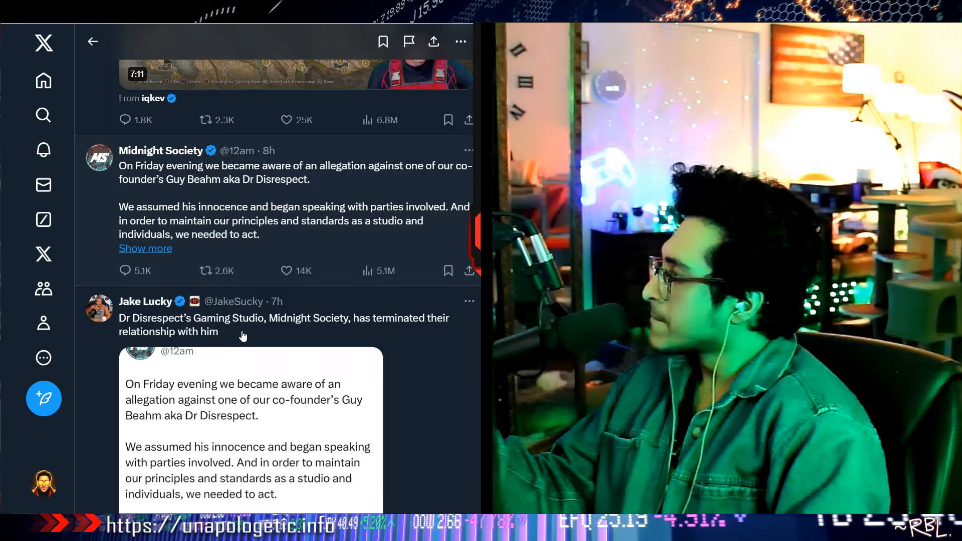
scroll("down", 3)
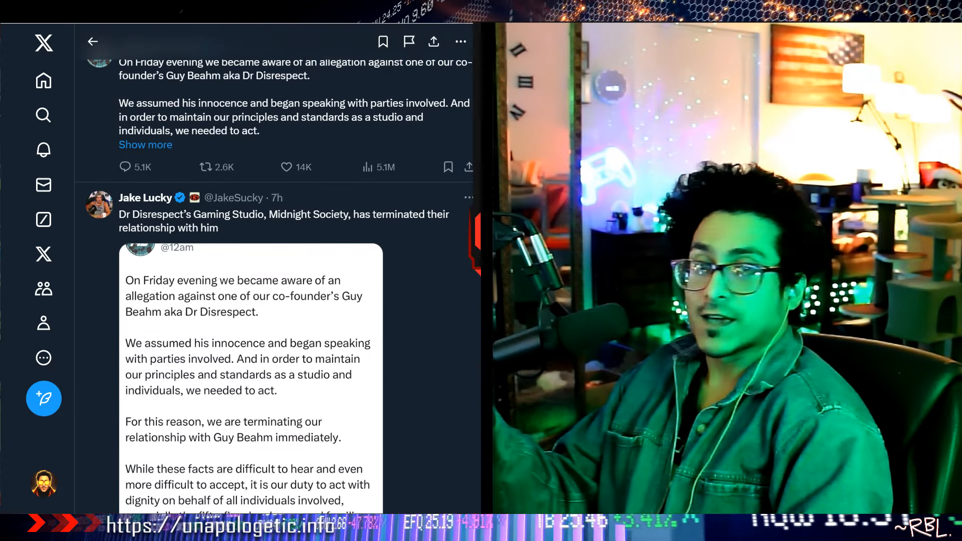
scroll("down", 3)
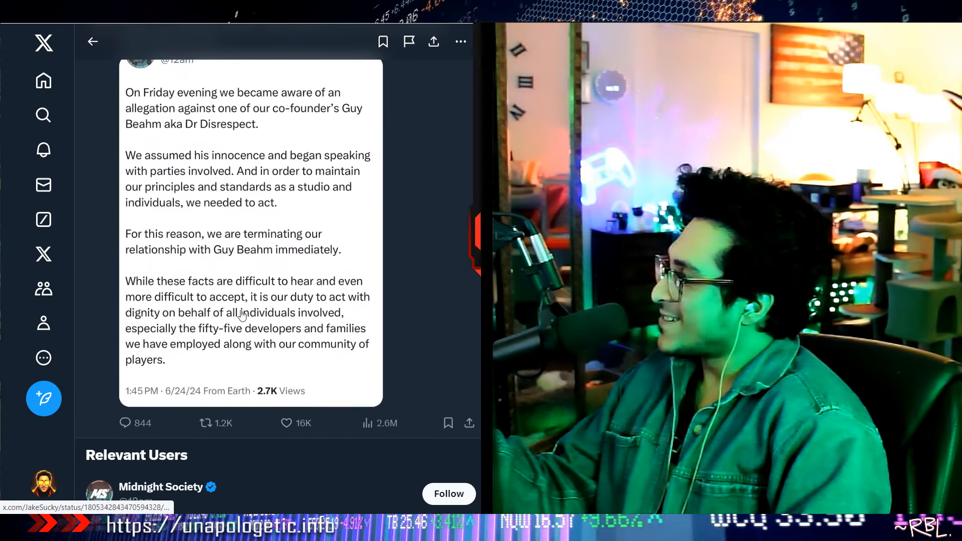
scroll("up", 3)
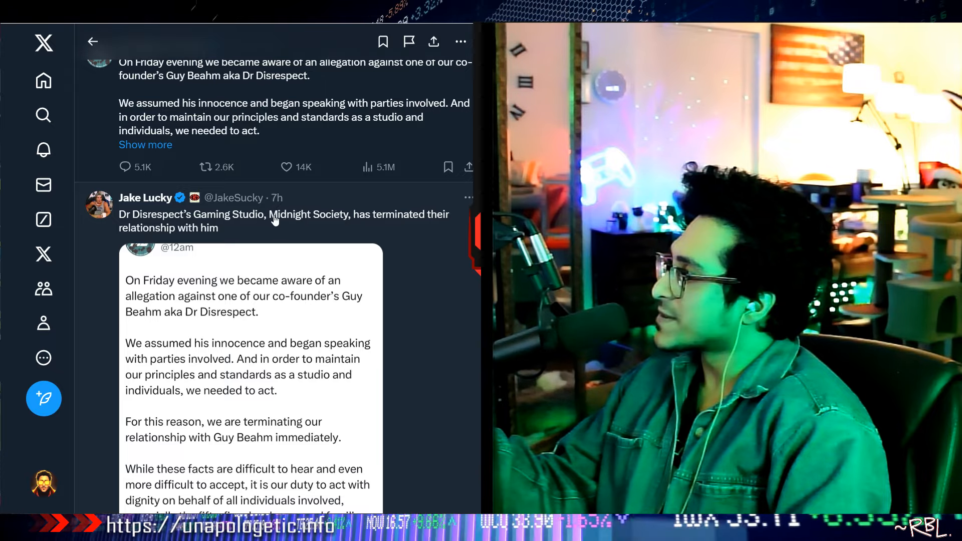
scroll("down", 3)
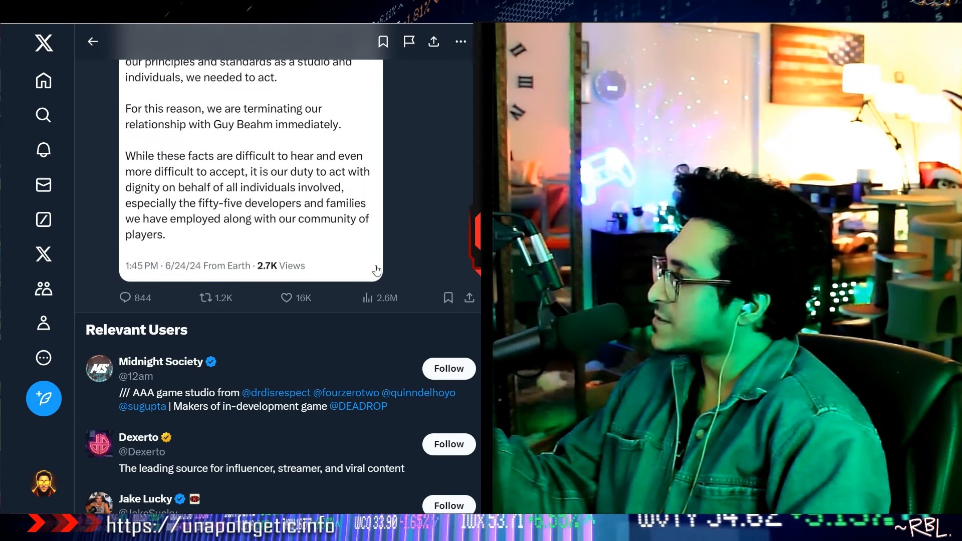
scroll("down", 3)
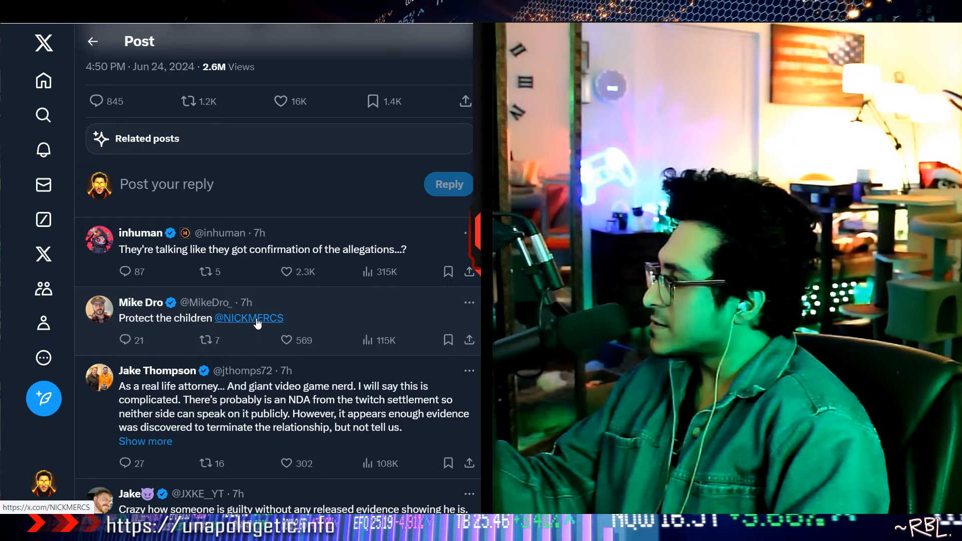
mouse_move(249, 317)
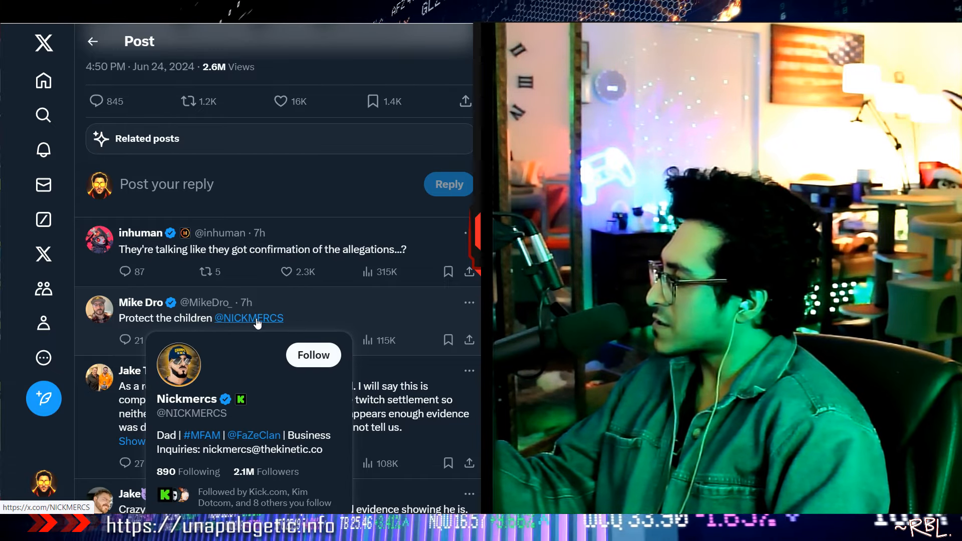
Step: Read replies from DANNYonPC, Stuart "STUBZ" and Matt under the 2.6M-view post
scroll("down", 3)
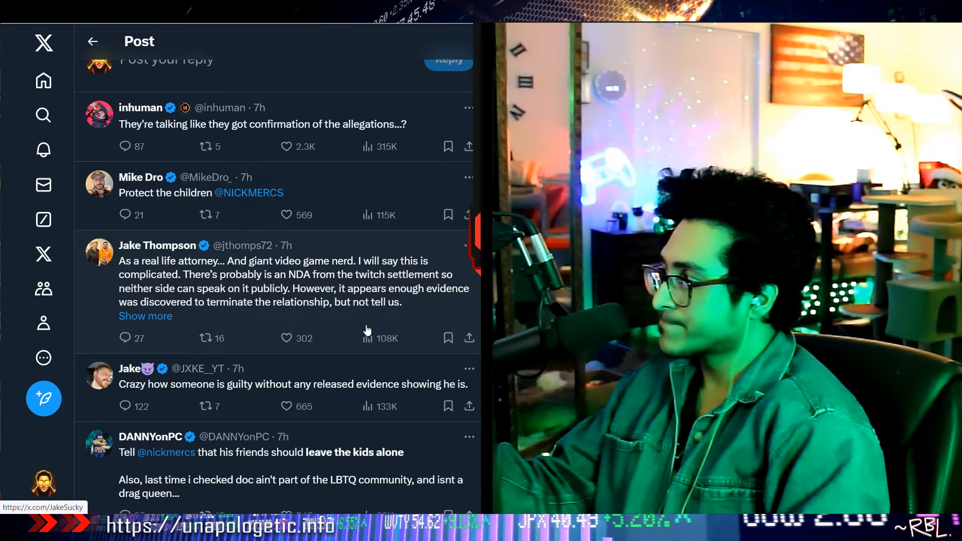
scroll("down", 3)
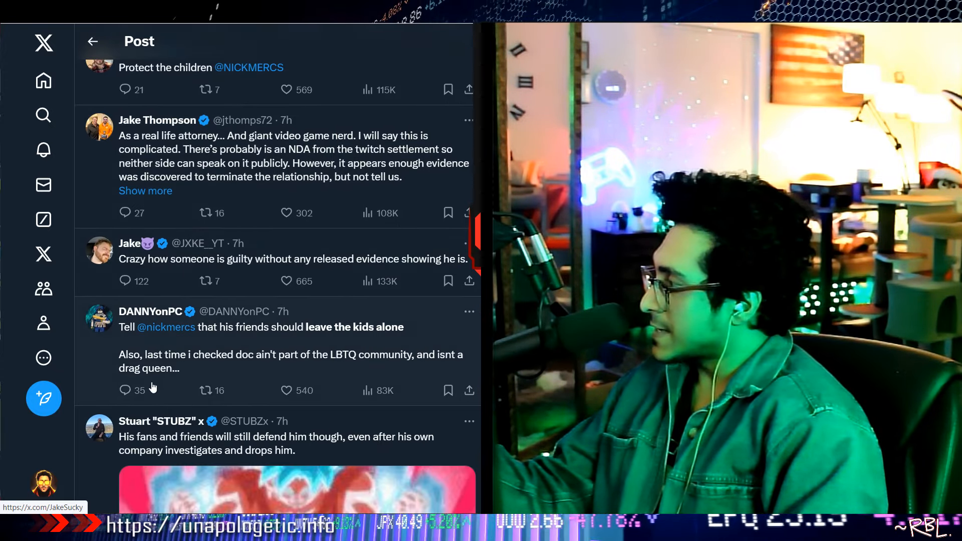
mouse_move(276, 277)
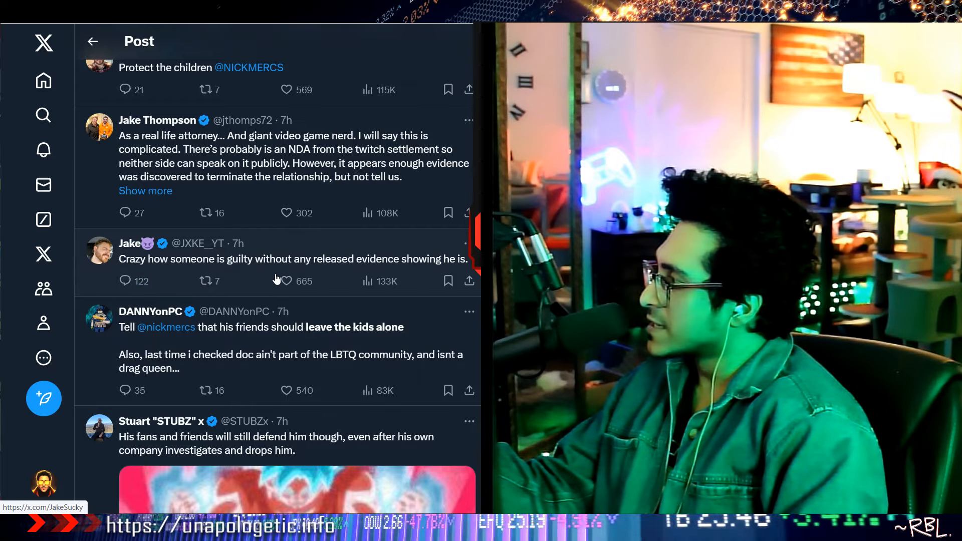
scroll("down", 3)
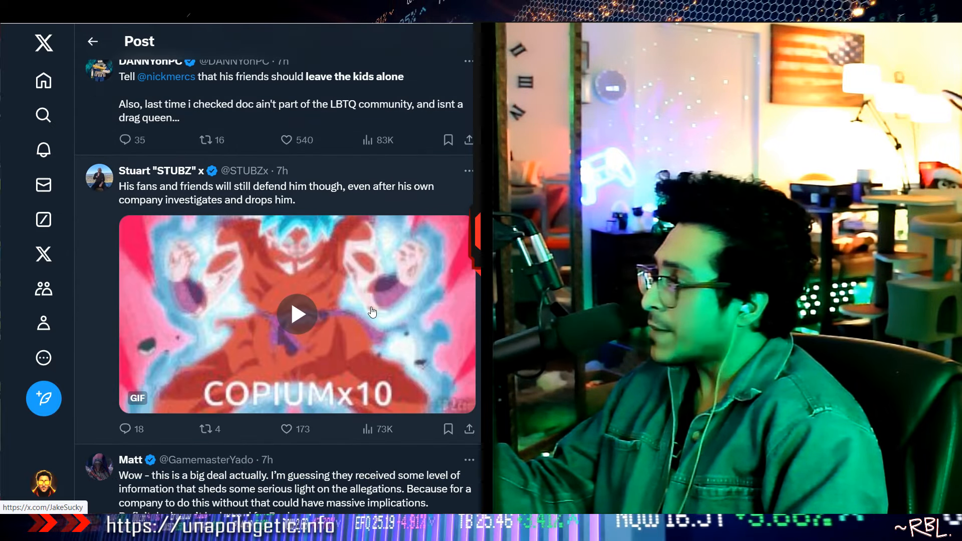
scroll("down", 3)
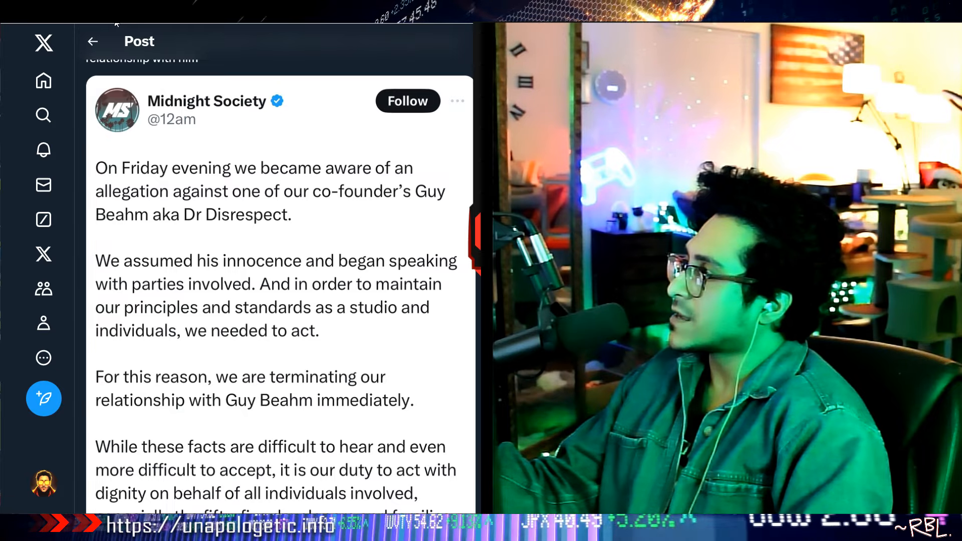
Step: Read the enlarged statement to its timestamp and views, then return to Jake Lucky's post
scroll("down", 3)
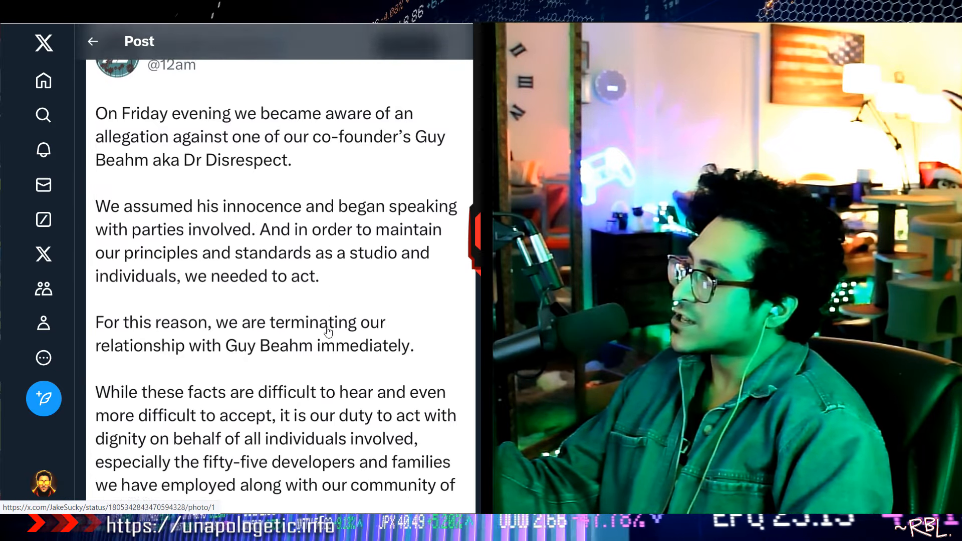
scroll("down", 3)
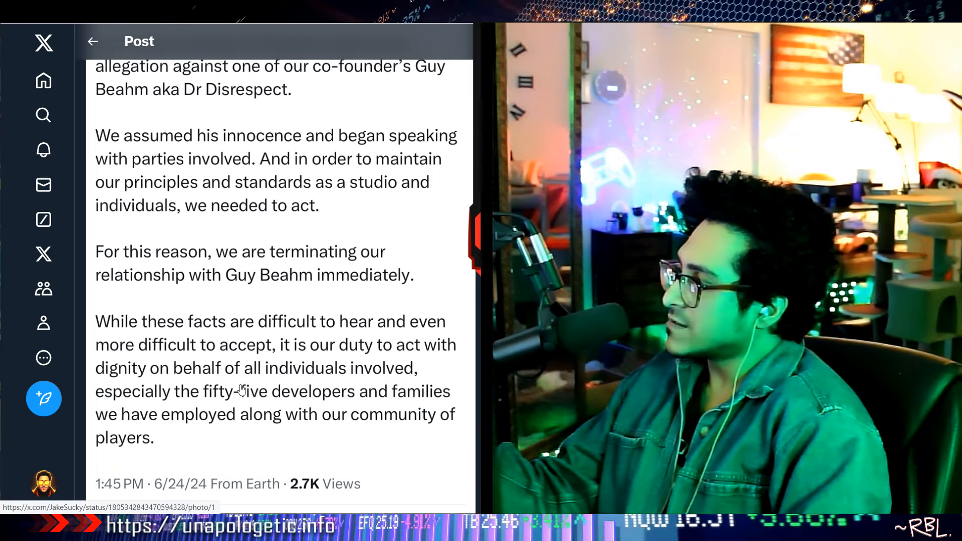
scroll("up", 3)
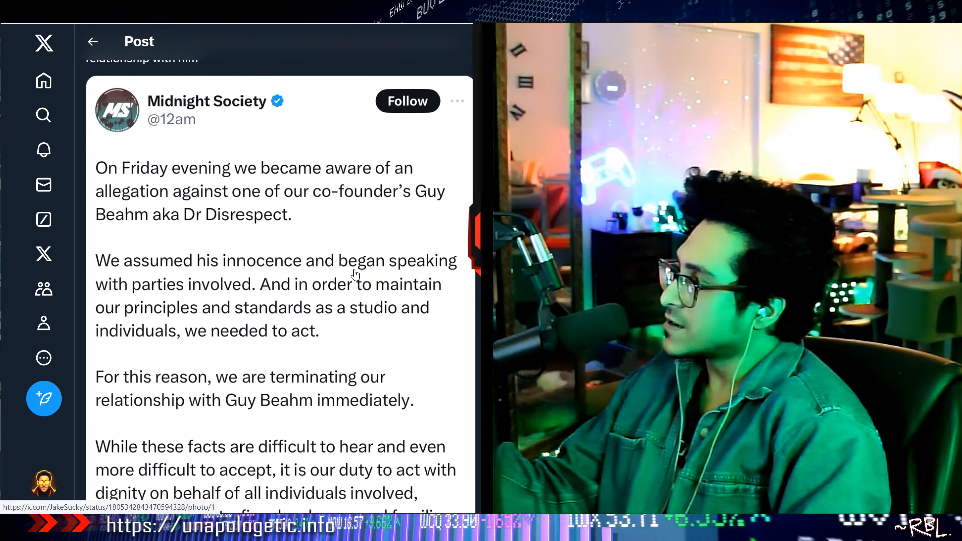
mouse_move(318, 253)
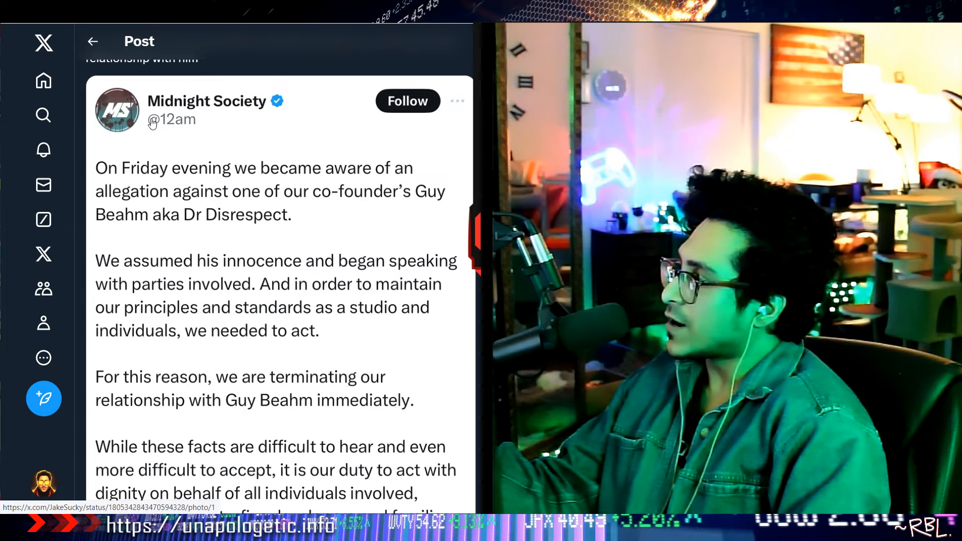
scroll("down", 3)
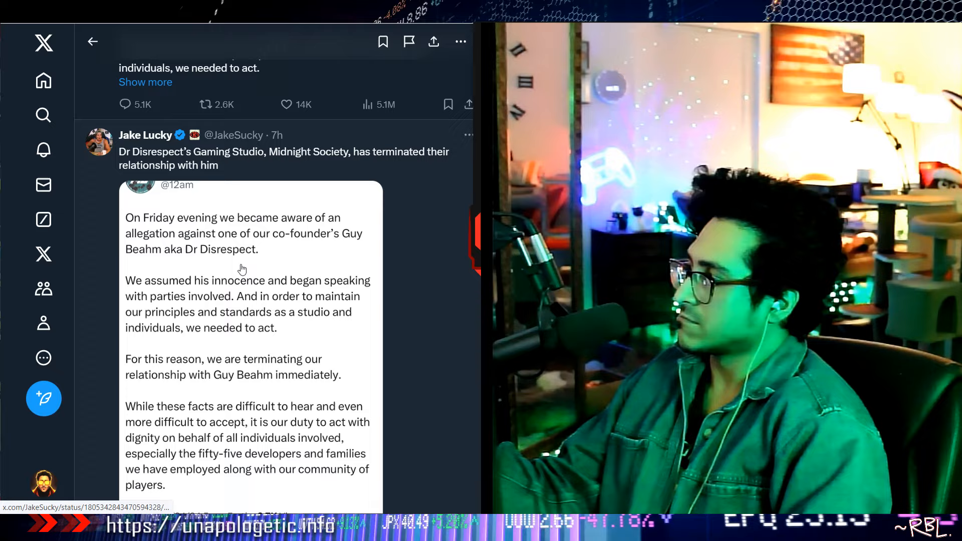
Step: Play Dexerto's indefinite-streaming-break video, pausing and resuming it along the way
scroll("down", 3)
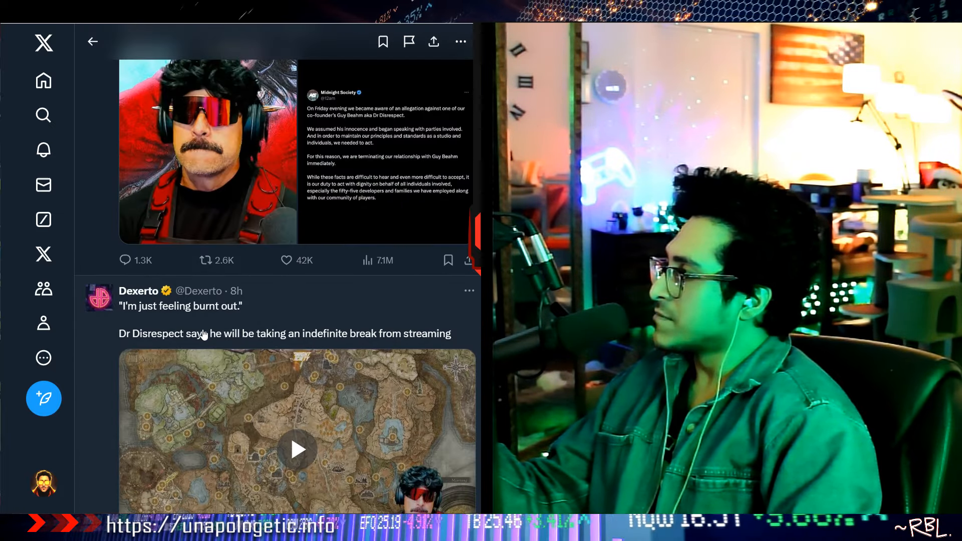
mouse_move(204, 351)
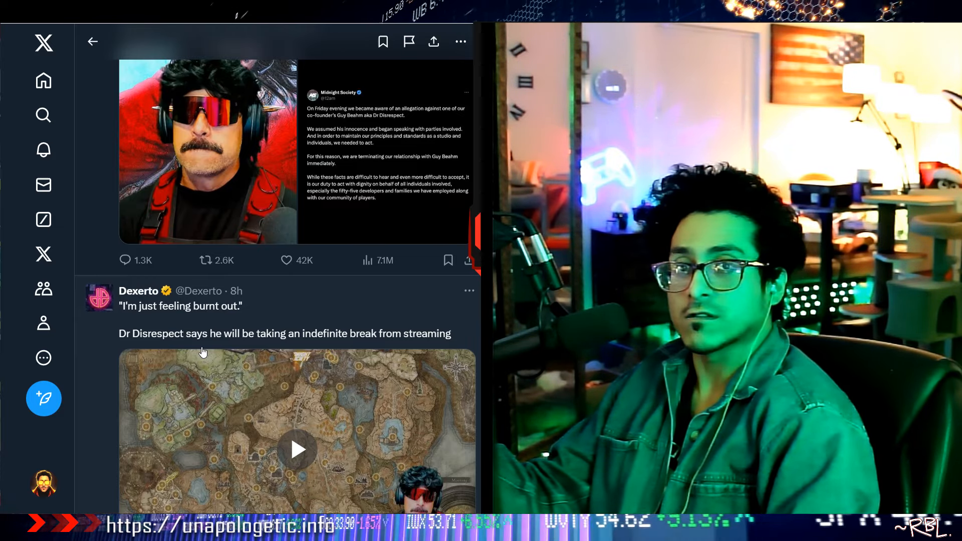
left_click(296, 450)
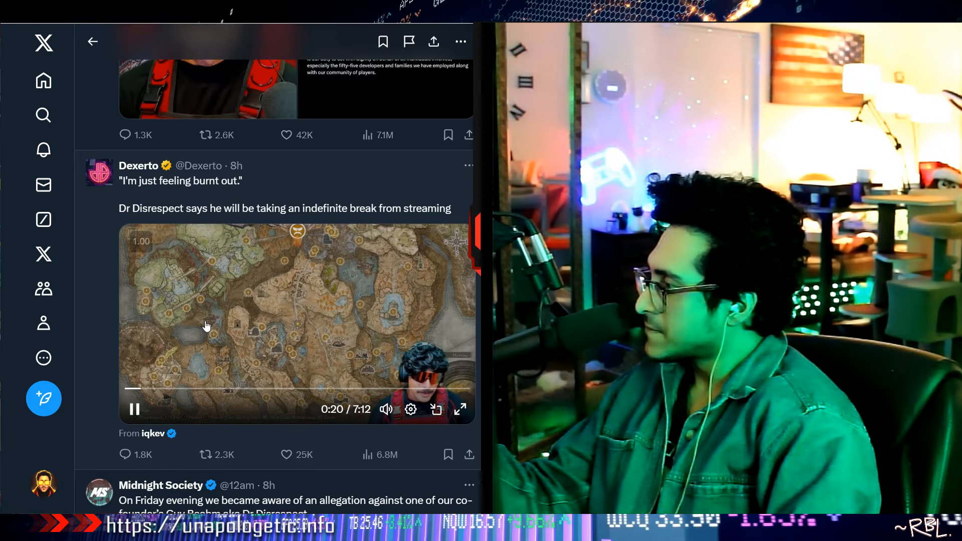
left_click(134, 409)
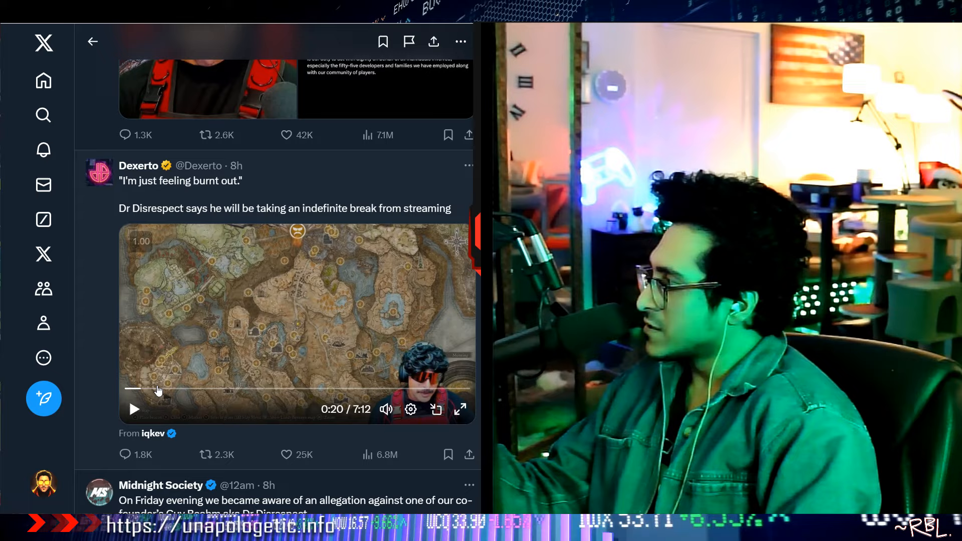
left_click(134, 409)
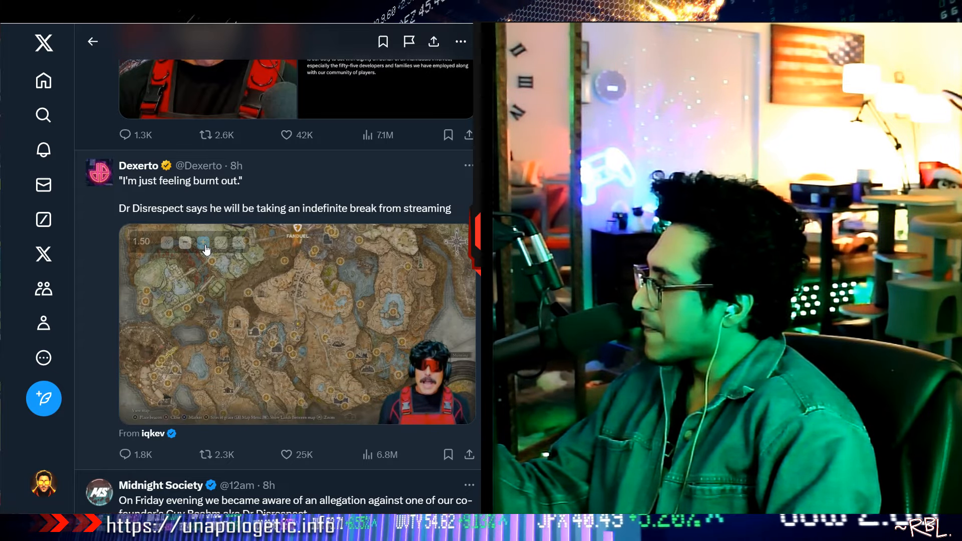
left_click(297, 324)
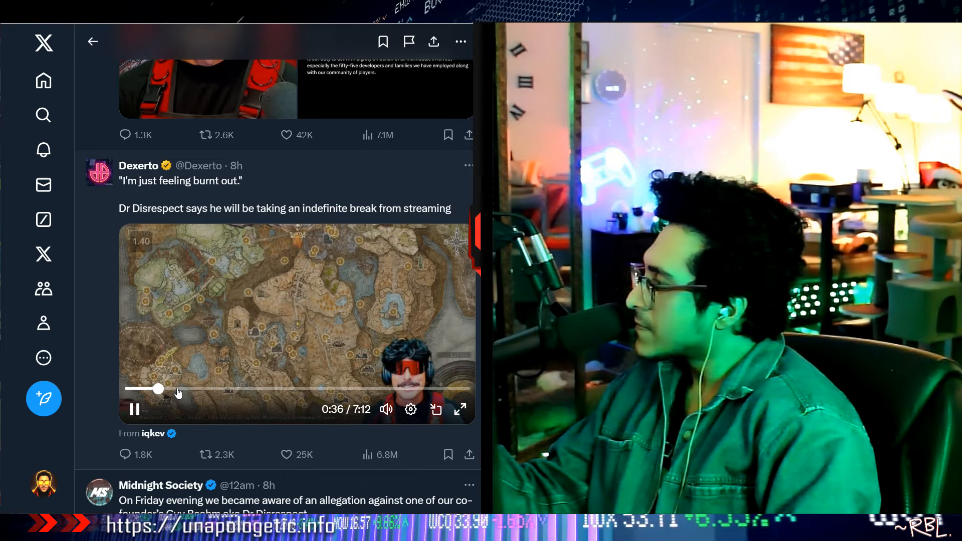
mouse_move(205, 454)
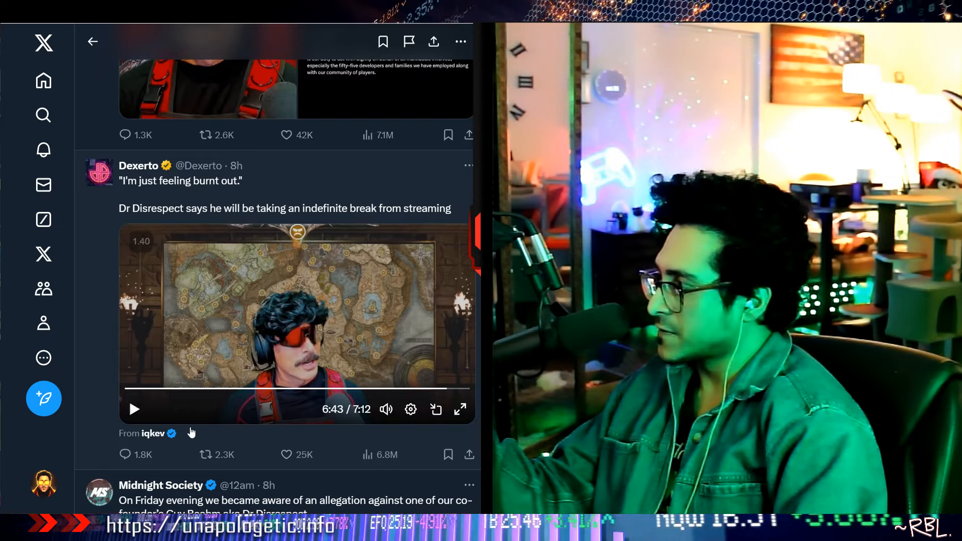
mouse_move(153, 433)
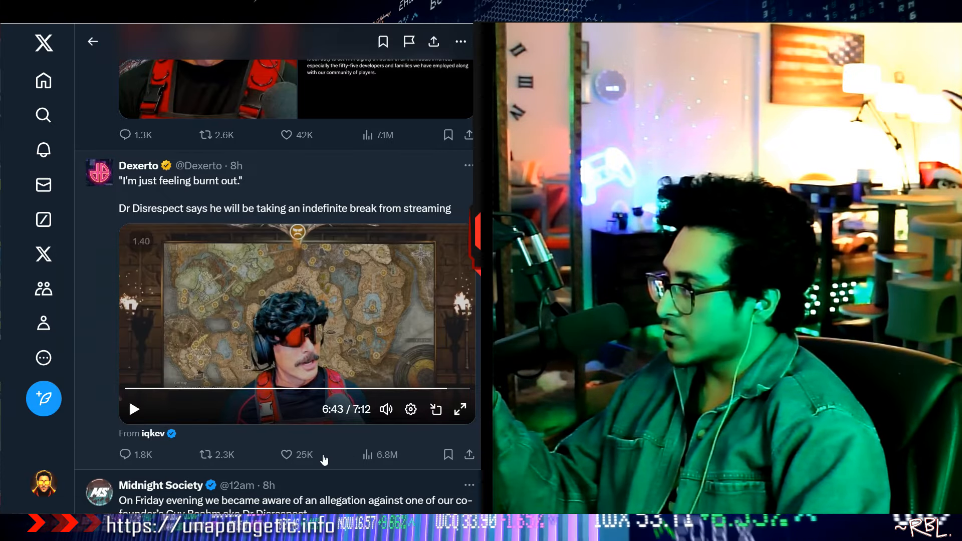
mouse_move(93, 387)
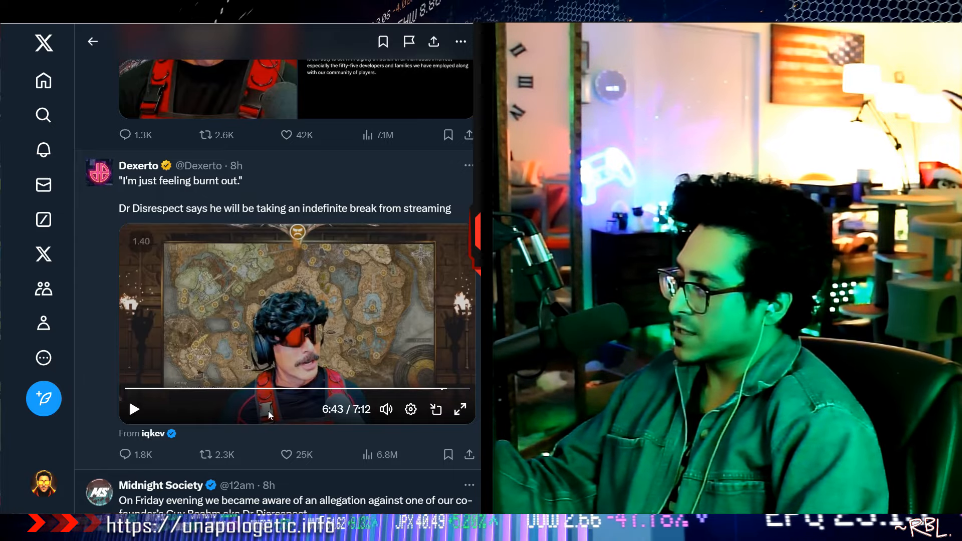
Step: Scroll up to the story headline, Grok summary and Dexerto's termination post
scroll("up", 3)
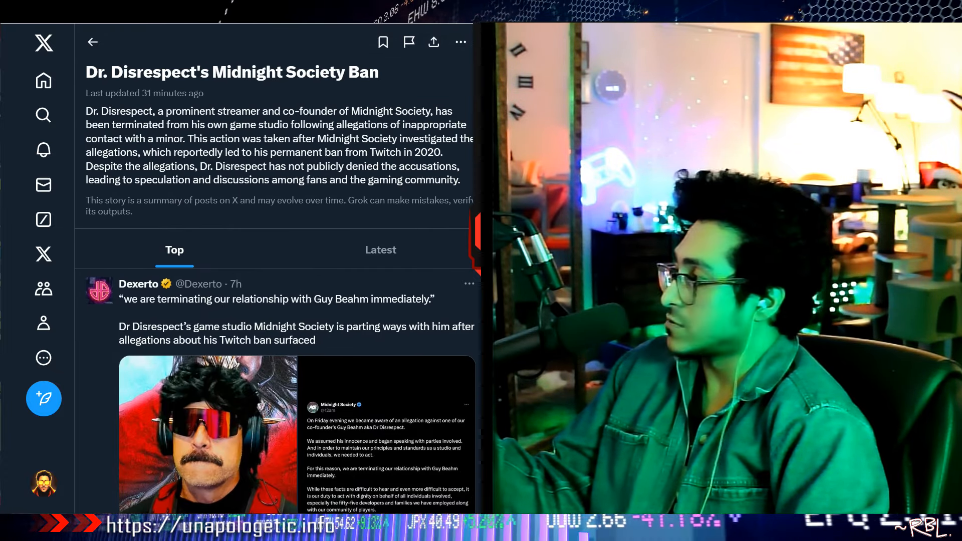
Step: Scroll the story feed past both Dexerto posts to Midnight Society's statement and Jake Lucky's post
scroll("down", 3)
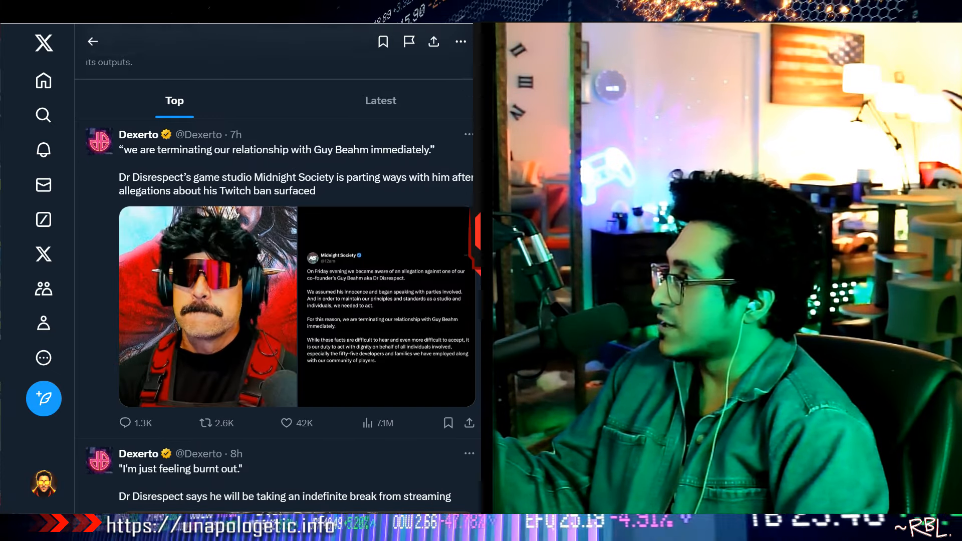
scroll("down", 3)
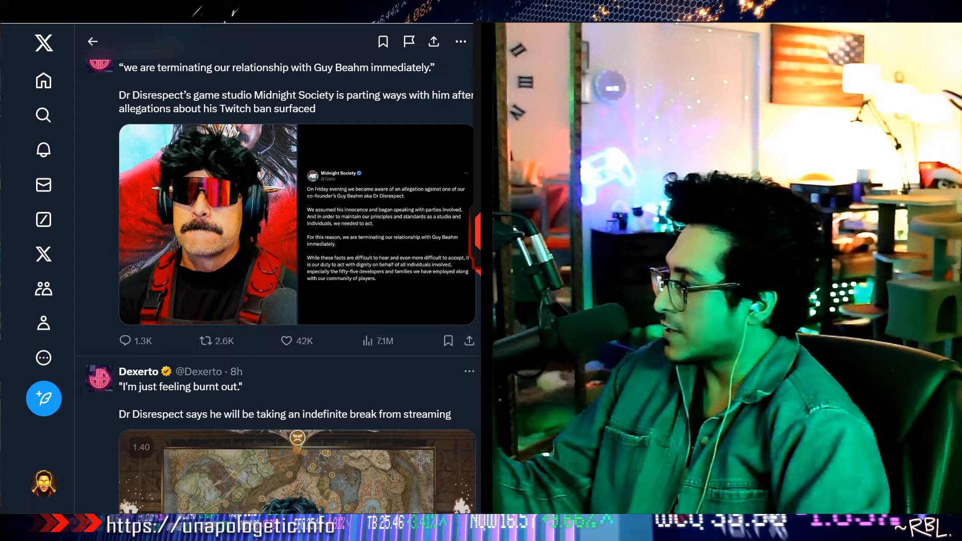
scroll("down", 3)
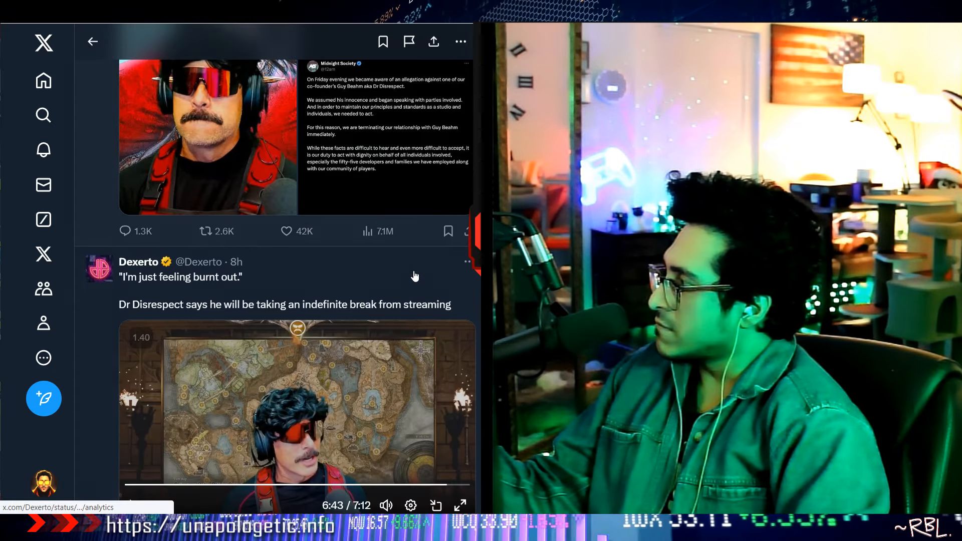
scroll("down", 3)
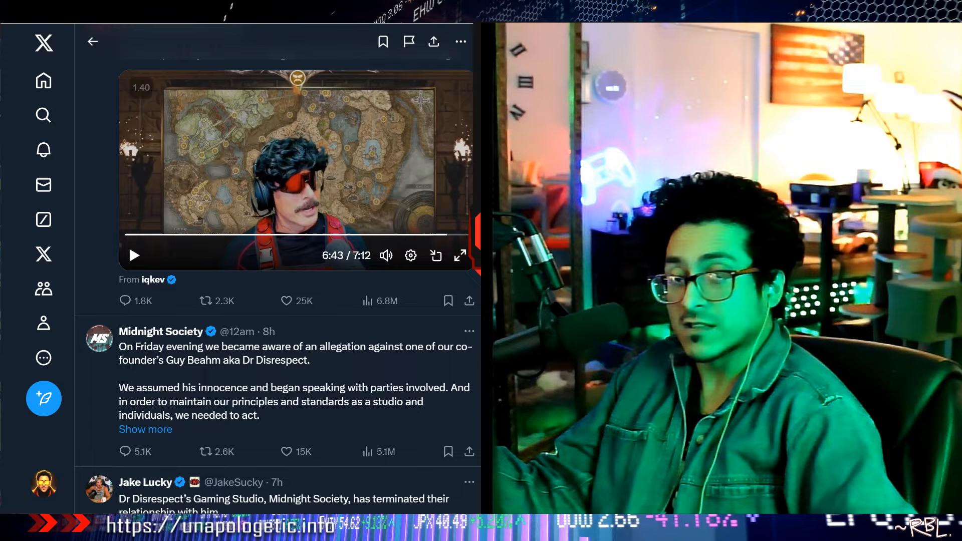
Step: Scroll past the Relevant Users list to Hunter's post on Dr Disrespect's mood shift
scroll("down", 3)
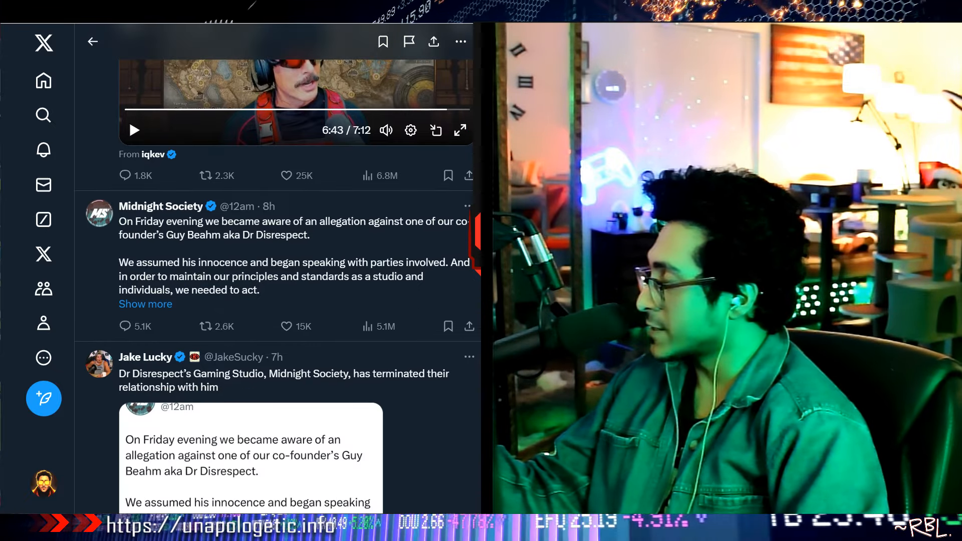
scroll("down", 3)
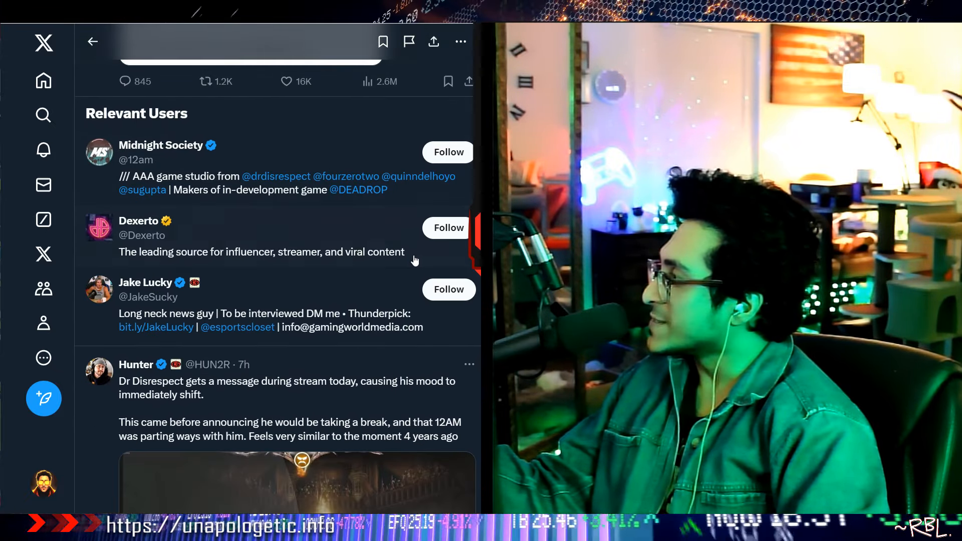
scroll("down", 3)
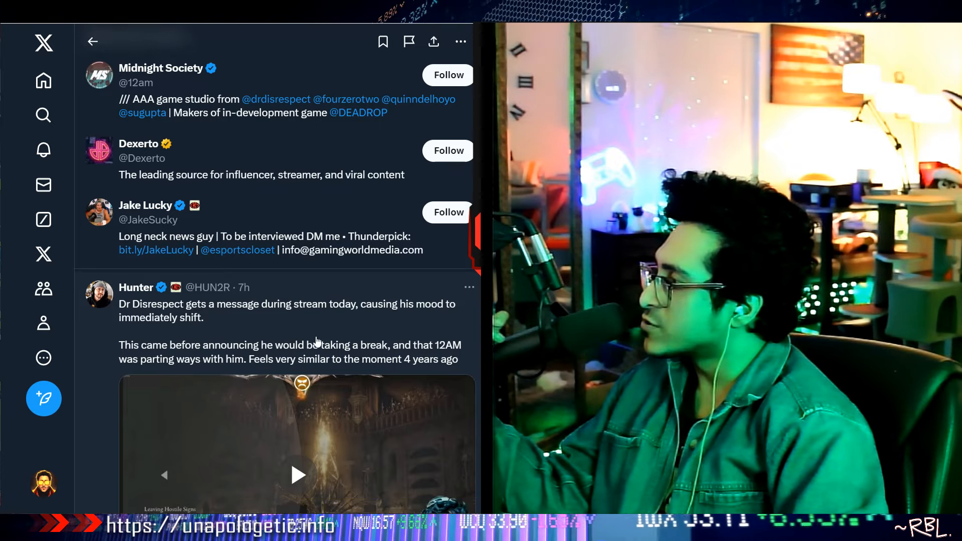
scroll("down", 3)
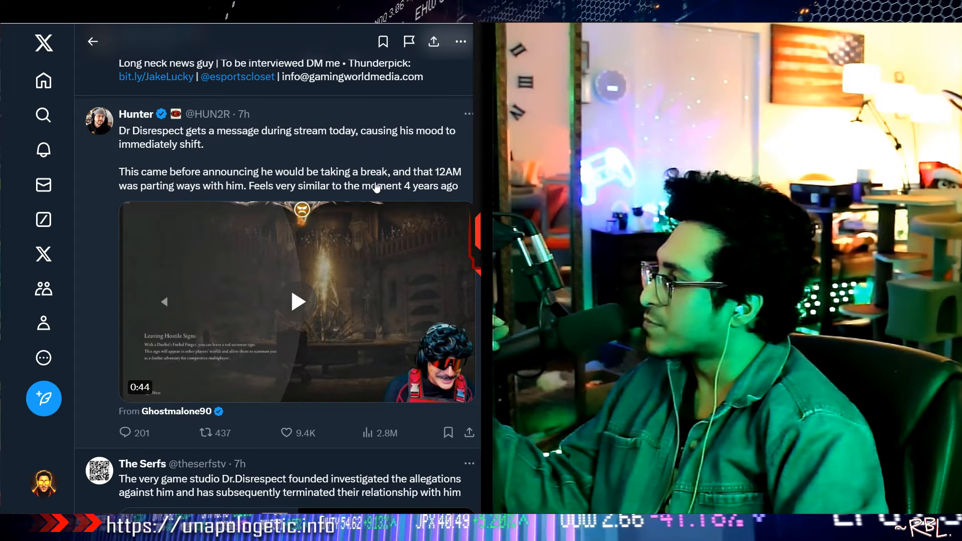
mouse_move(264, 201)
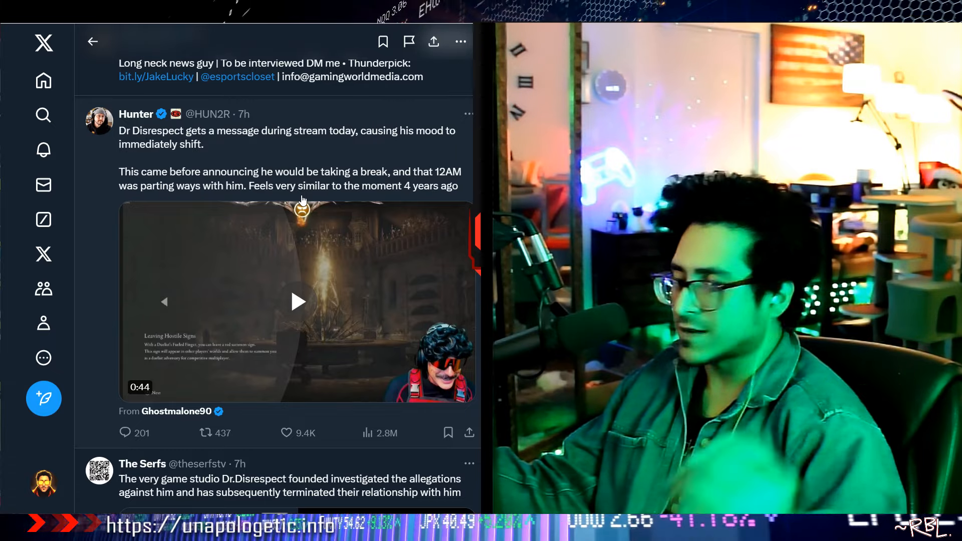
left_click(297, 302)
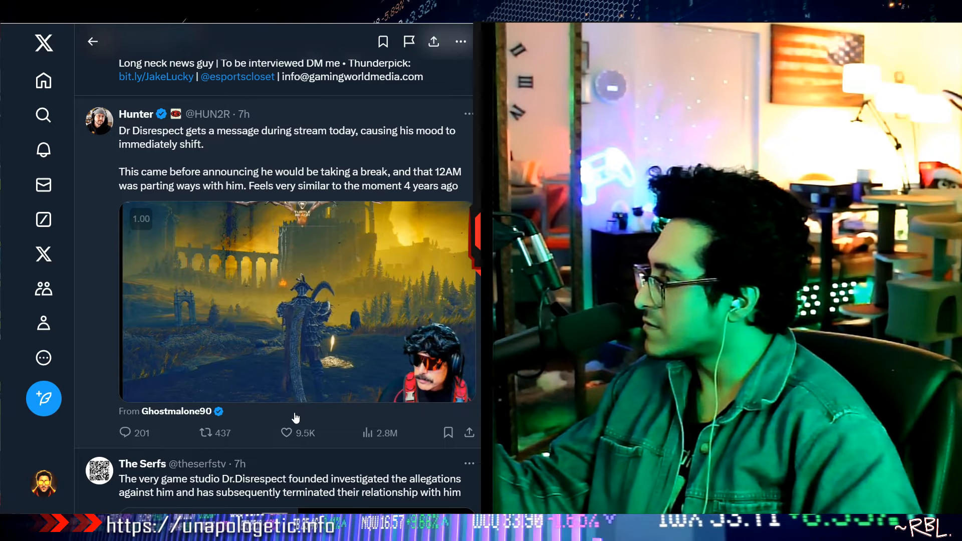
left_click(297, 301)
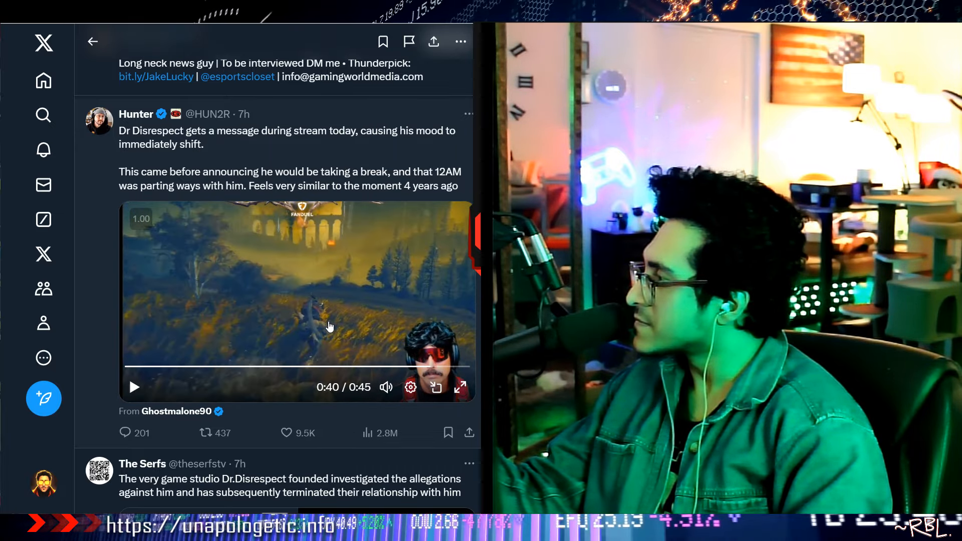
Step: Scroll down to The Serfs post and Related Stories, then nudge back up slightly
scroll("down", 3)
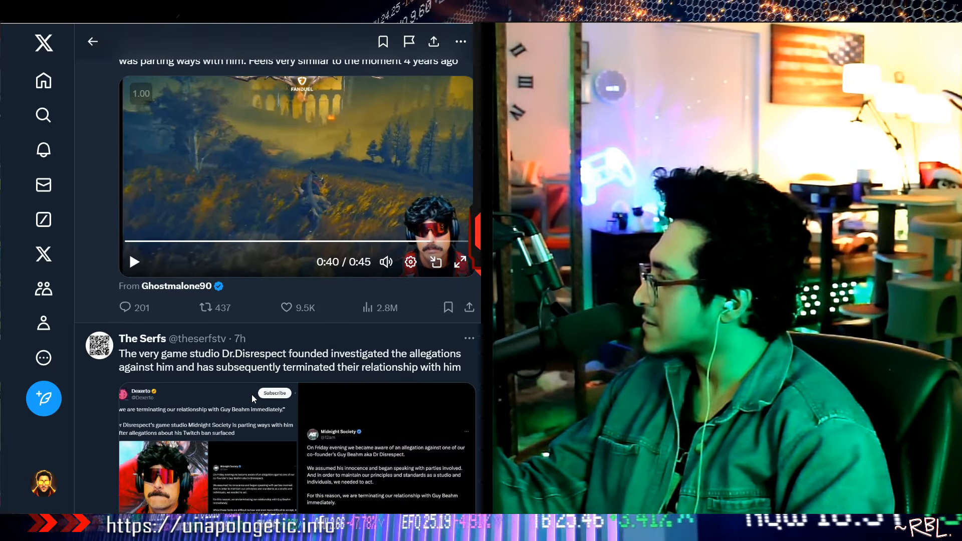
scroll("down", 3)
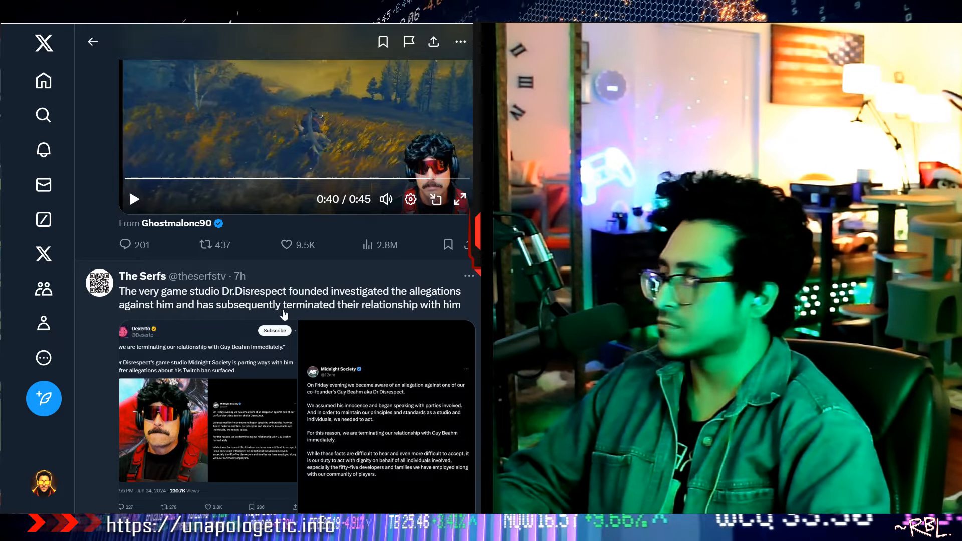
scroll("down", 3)
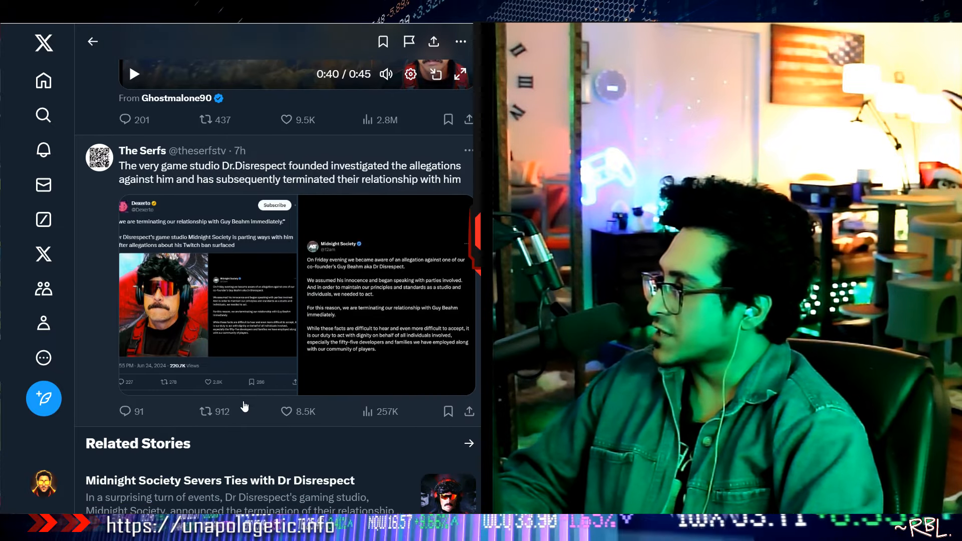
scroll("down", 3)
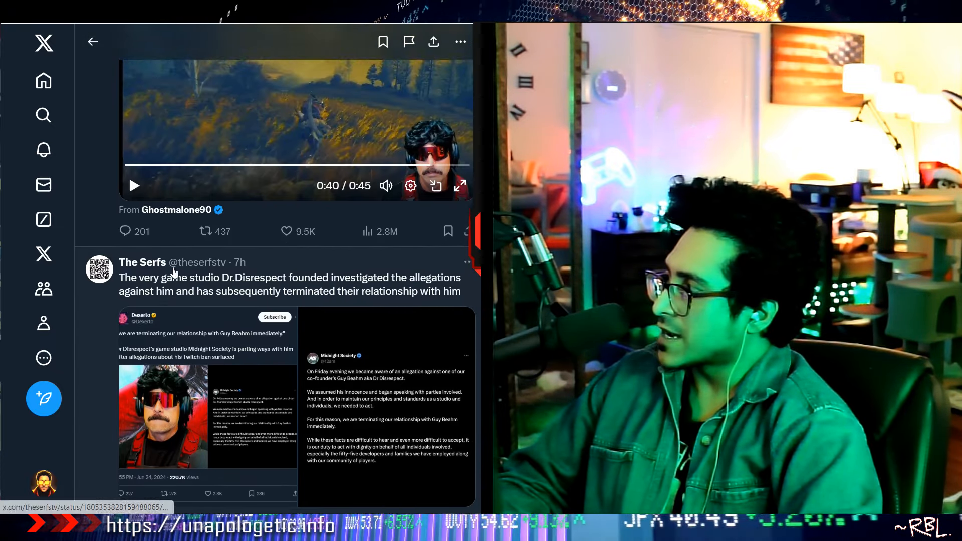
scroll("up", 3)
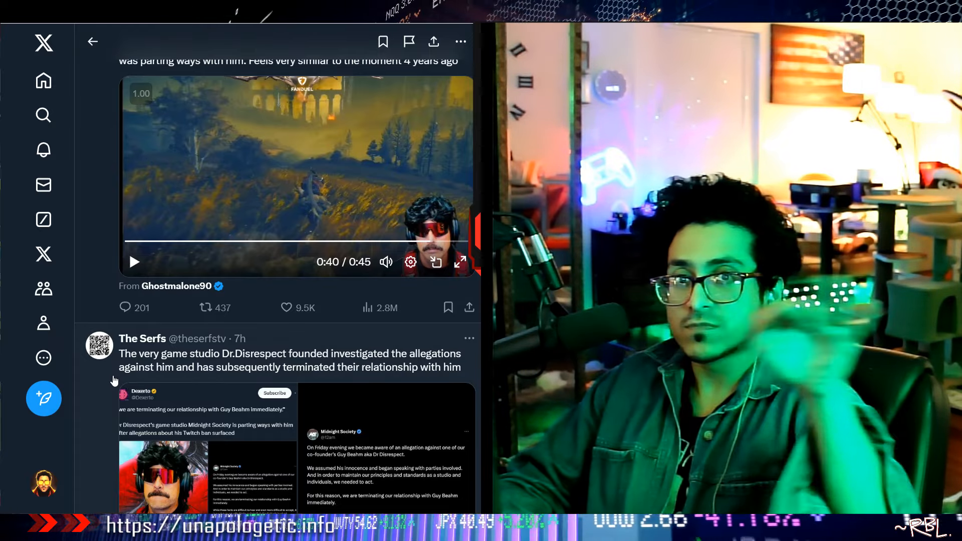